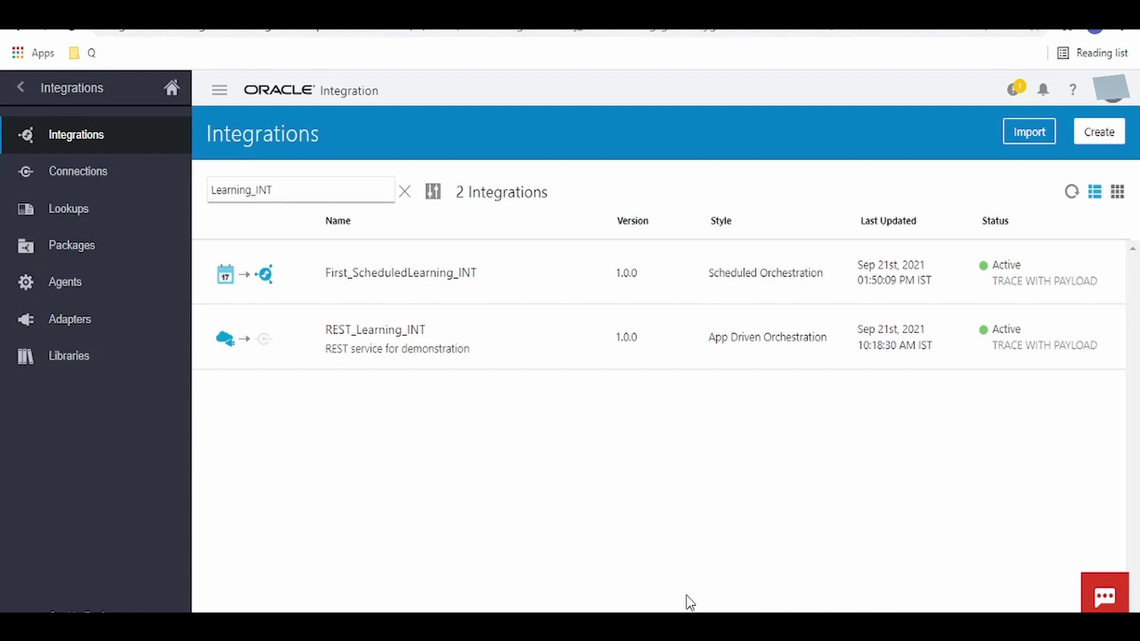
pyautogui.moveTo(680, 589)
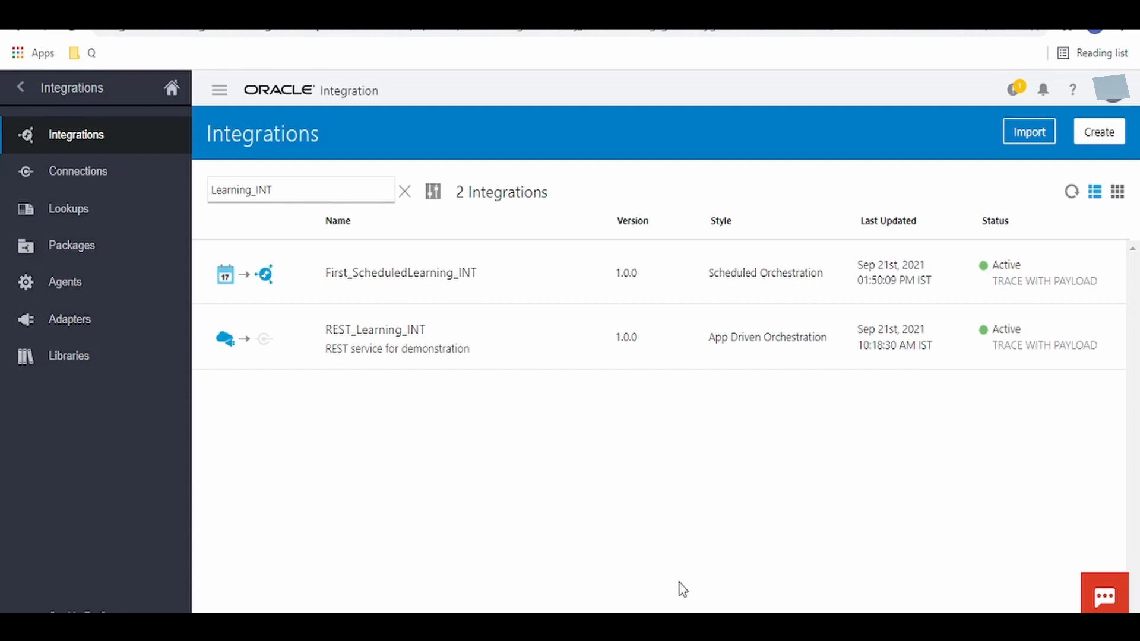
pyautogui.moveTo(673, 458)
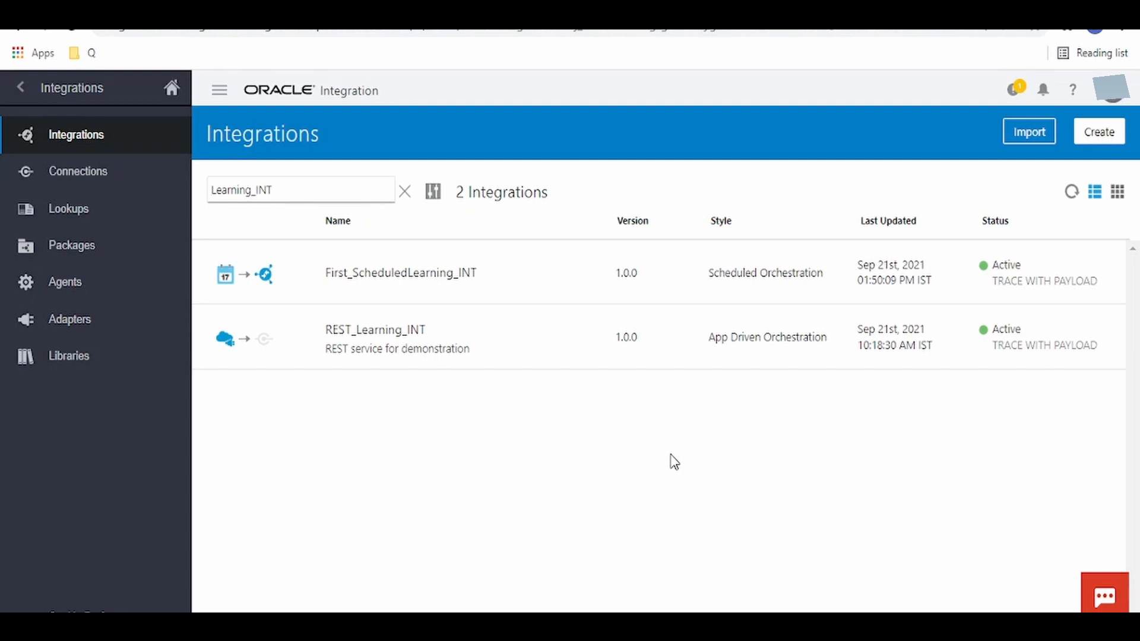
pyautogui.moveTo(416, 448)
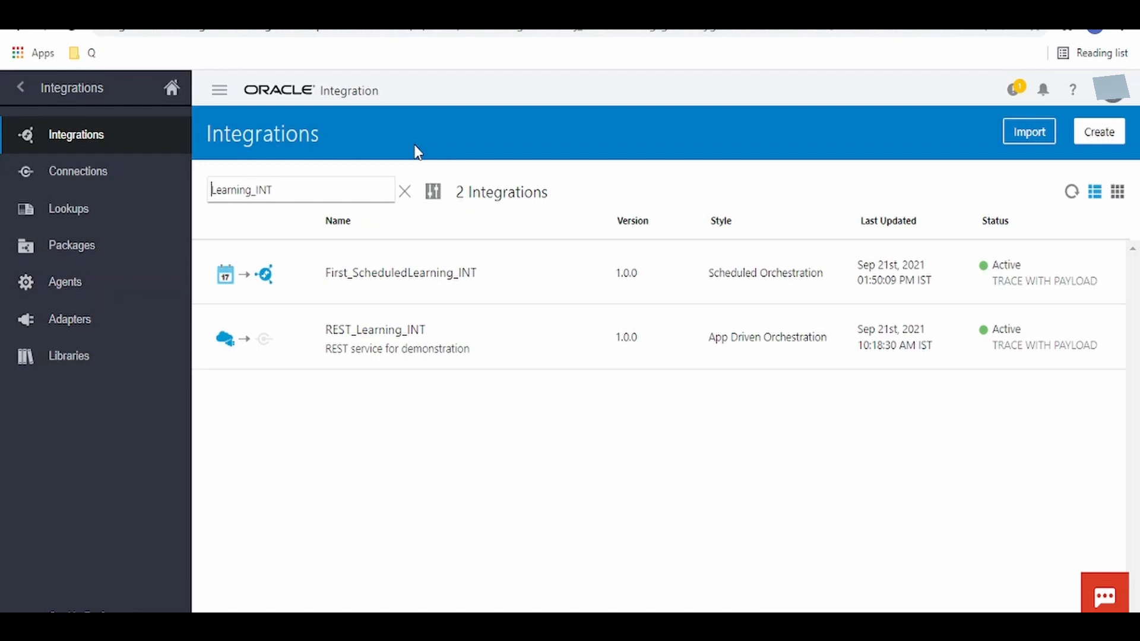
pyautogui.moveTo(980, 379)
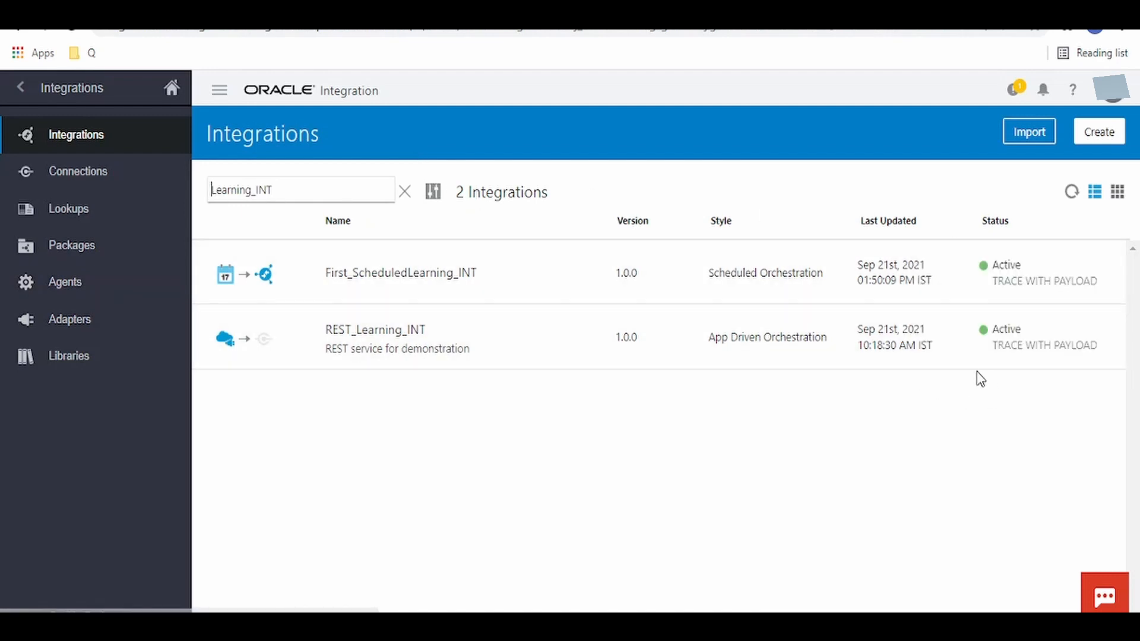
pyautogui.moveTo(1027, 342)
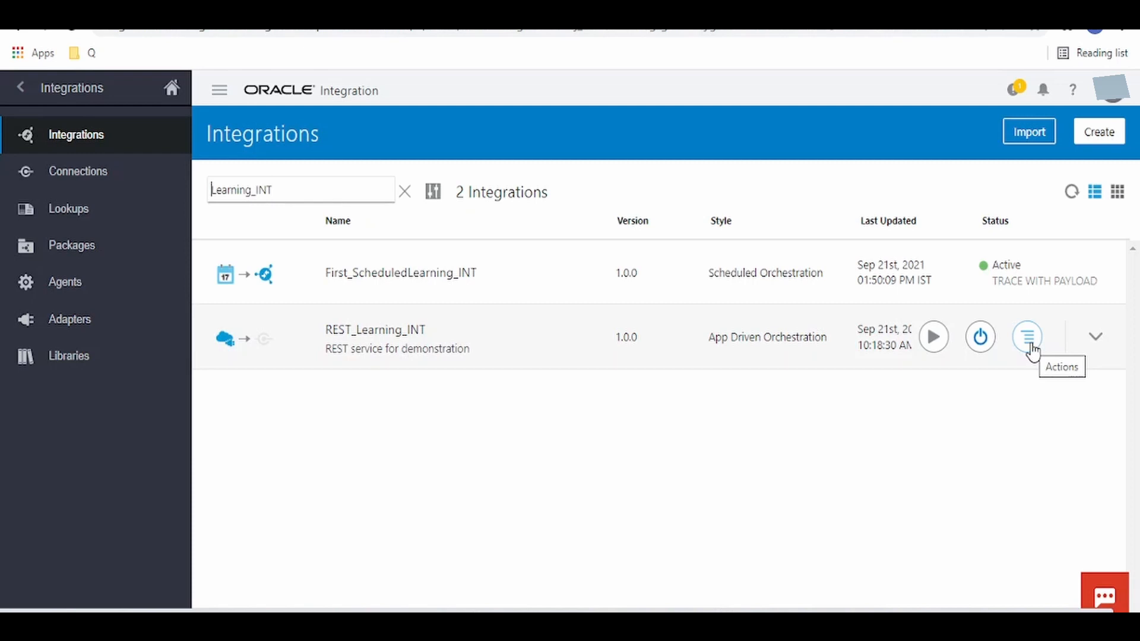
pyautogui.moveTo(357, 326)
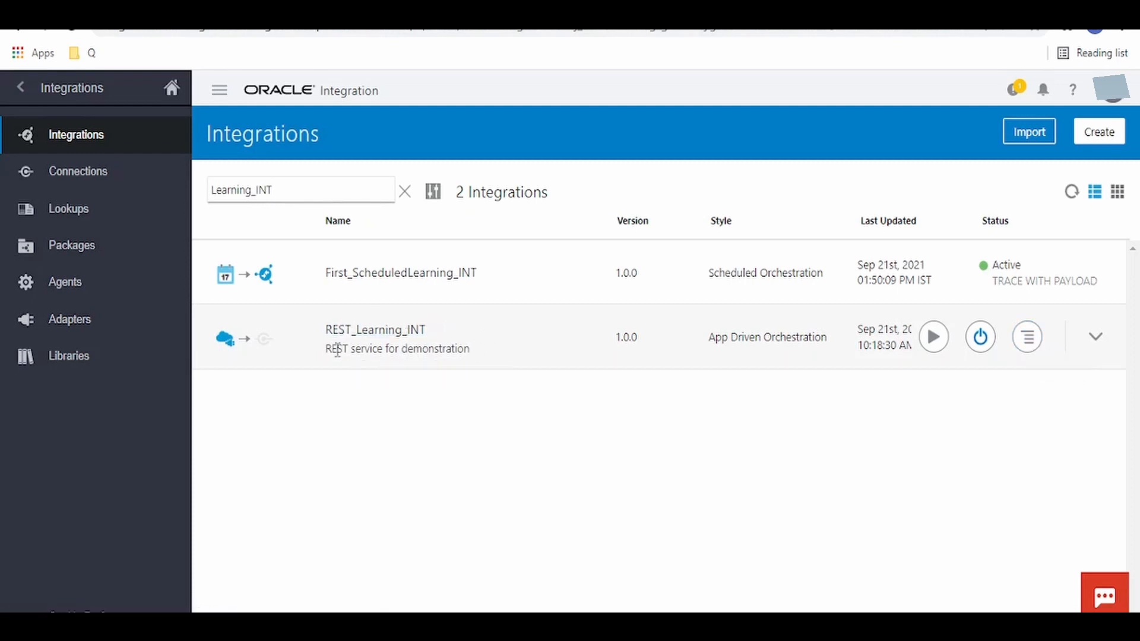
pyautogui.moveTo(532, 341)
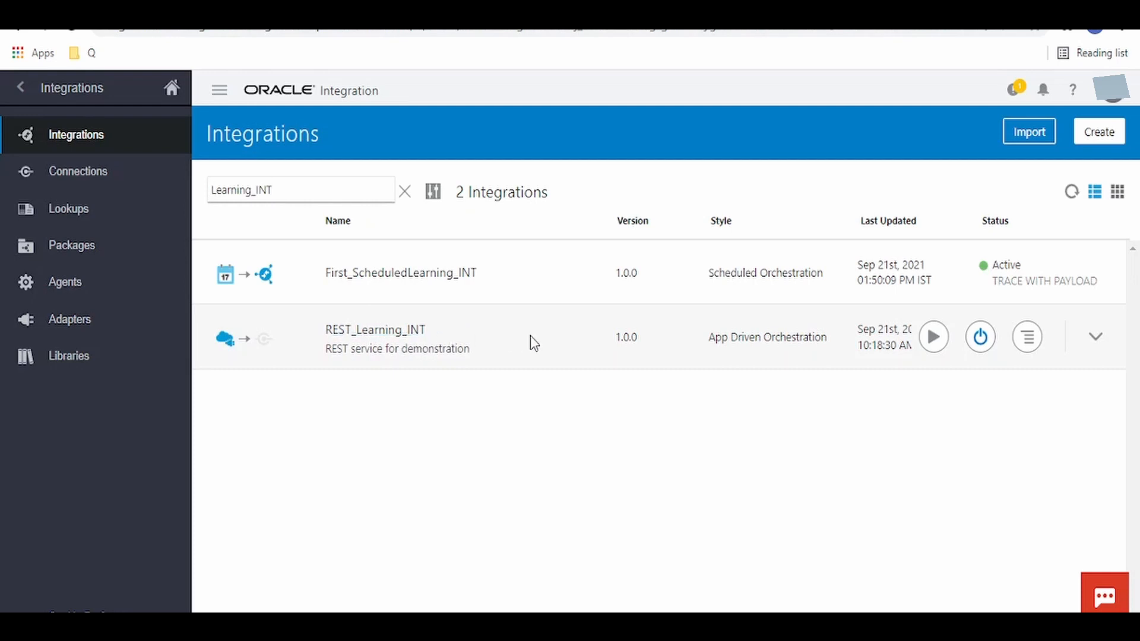
pyautogui.moveTo(554, 349)
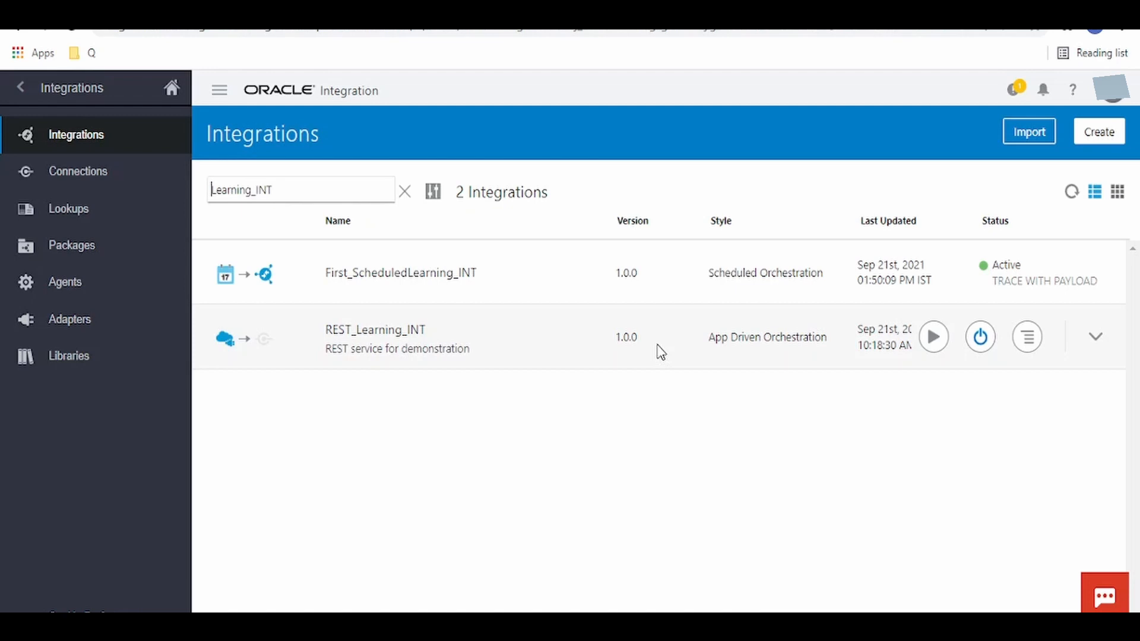
pyautogui.moveTo(1026, 336)
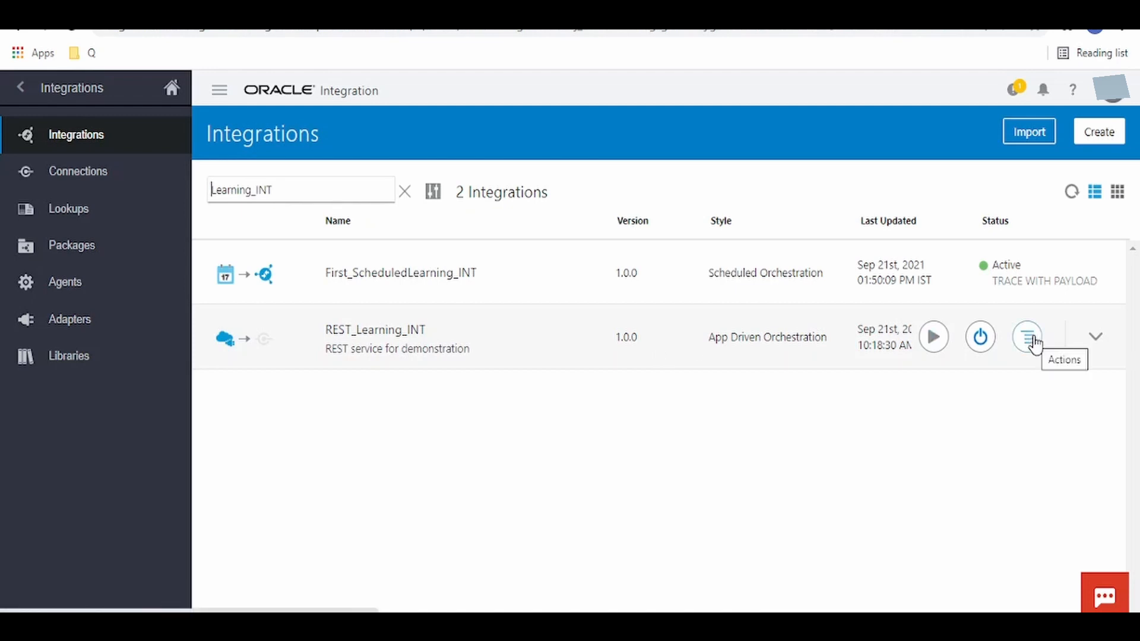
# Export REST_Learning_INT as an .iar archive and open the folder holding the download
pyautogui.click(1025, 336)
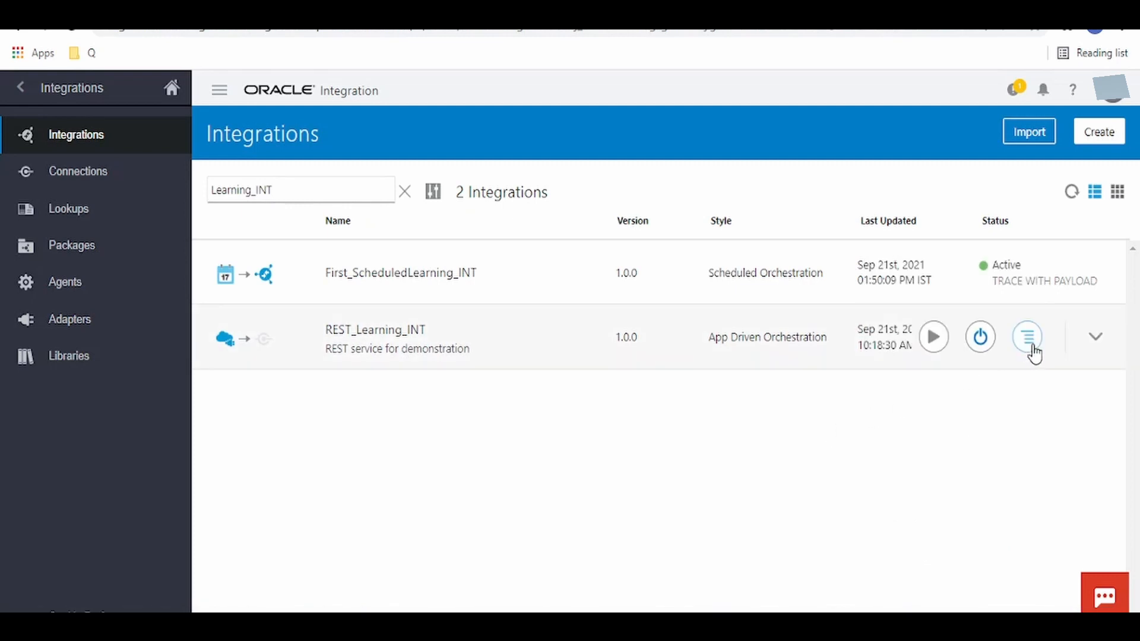
pyautogui.moveTo(1027, 337)
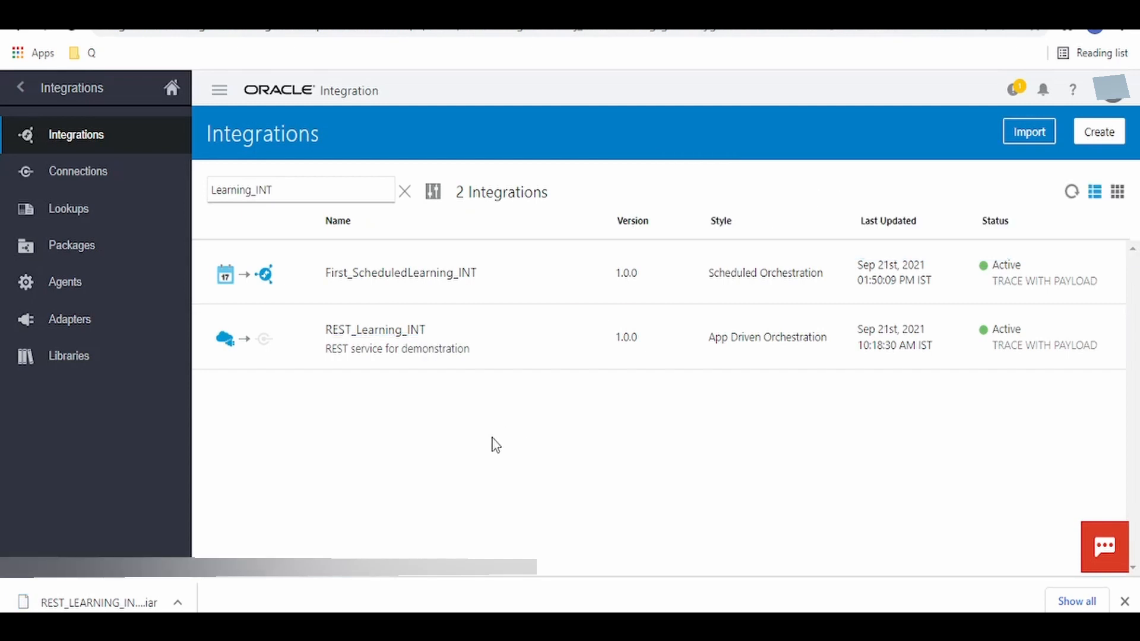
pyautogui.moveTo(395, 501)
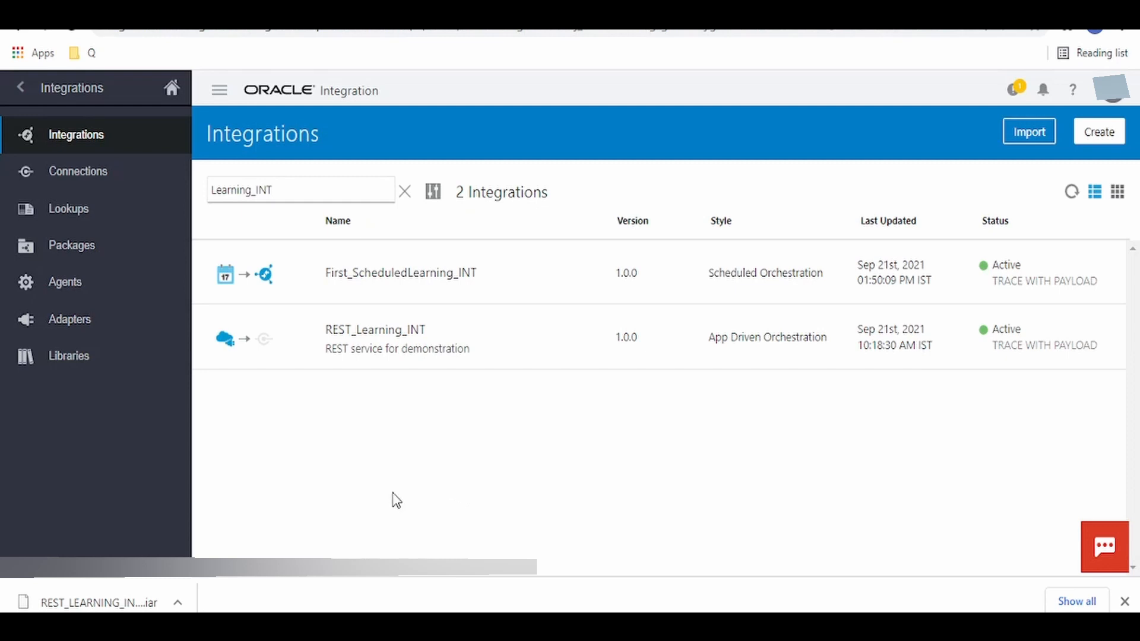
pyautogui.click(98, 603)
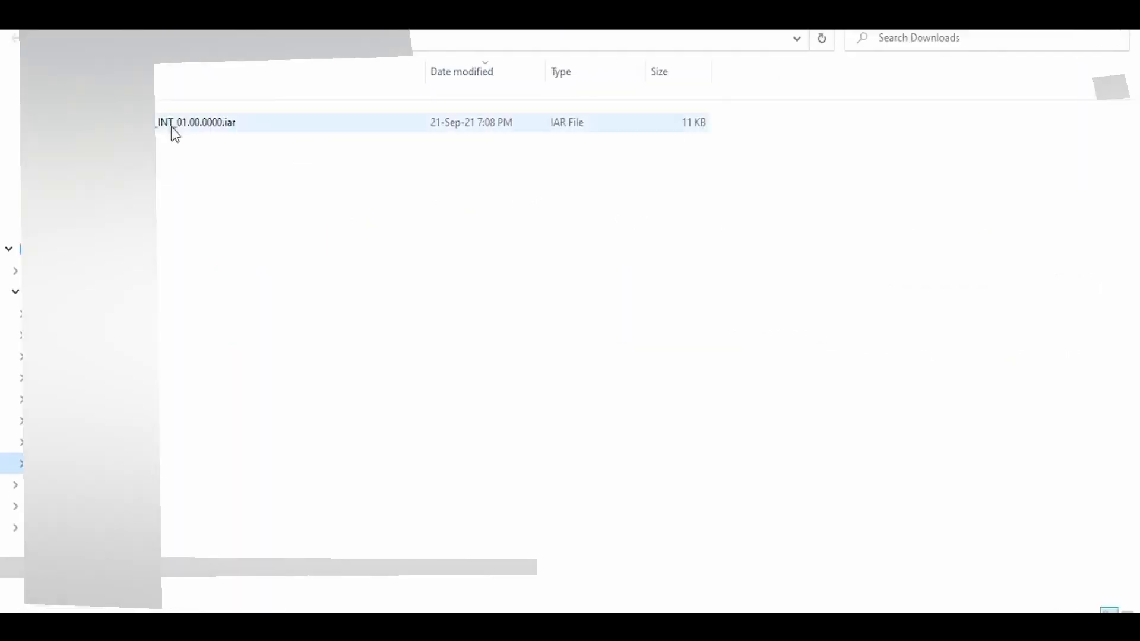
# Open REST_LEARNING_INT_01.00.0000.iar as an archive in 7-Zip
pyautogui.rightClick(172, 124)
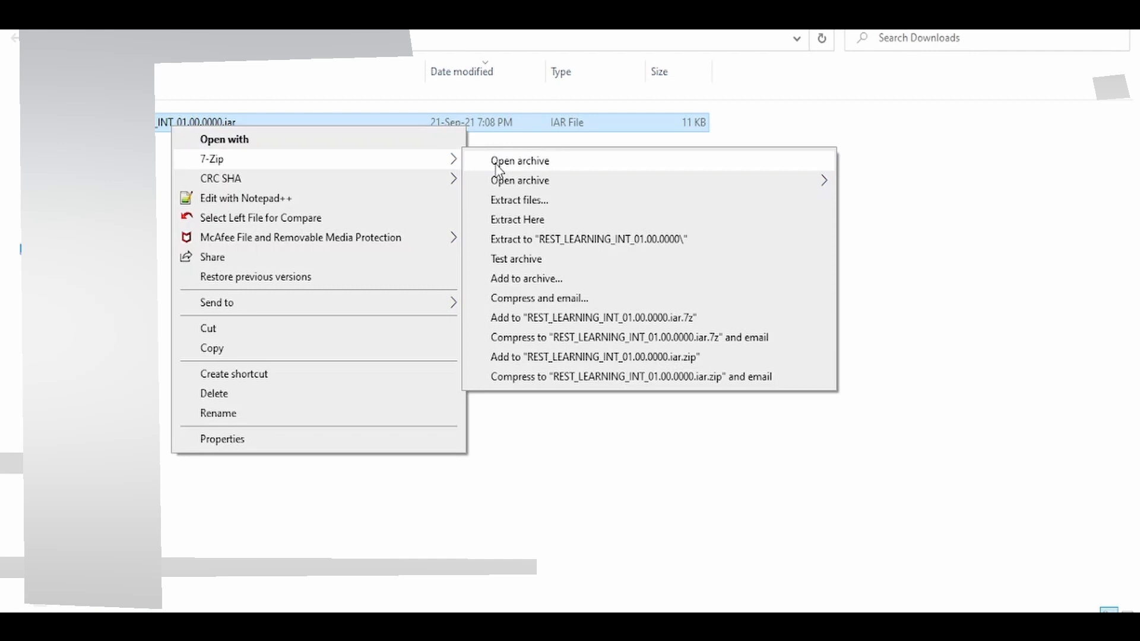
pyautogui.click(519, 161)
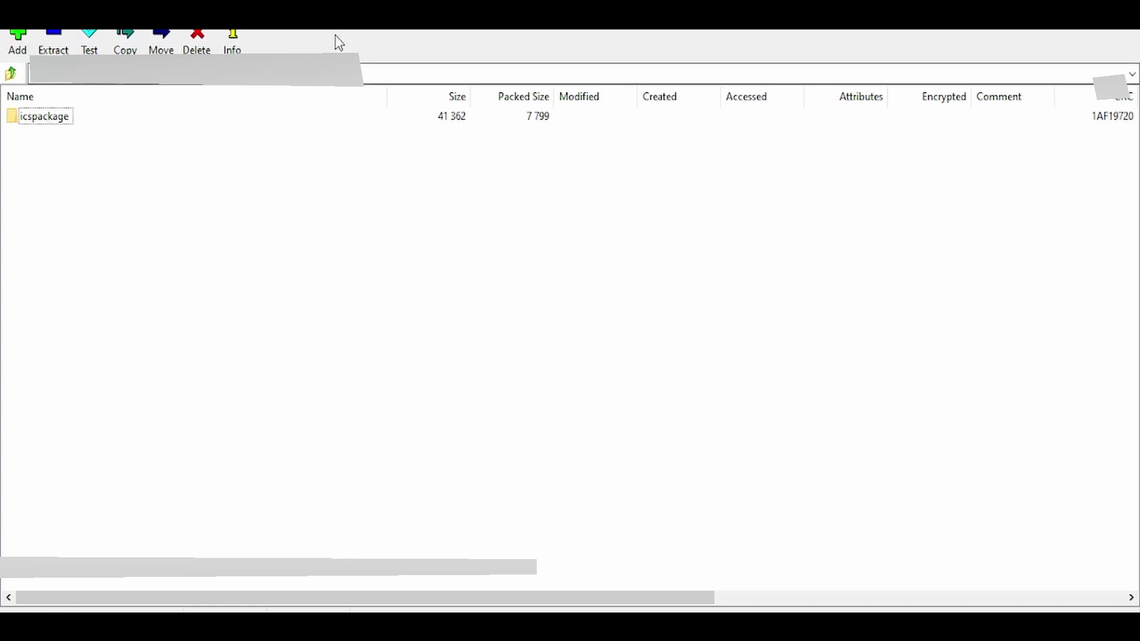
pyautogui.moveTo(44, 126)
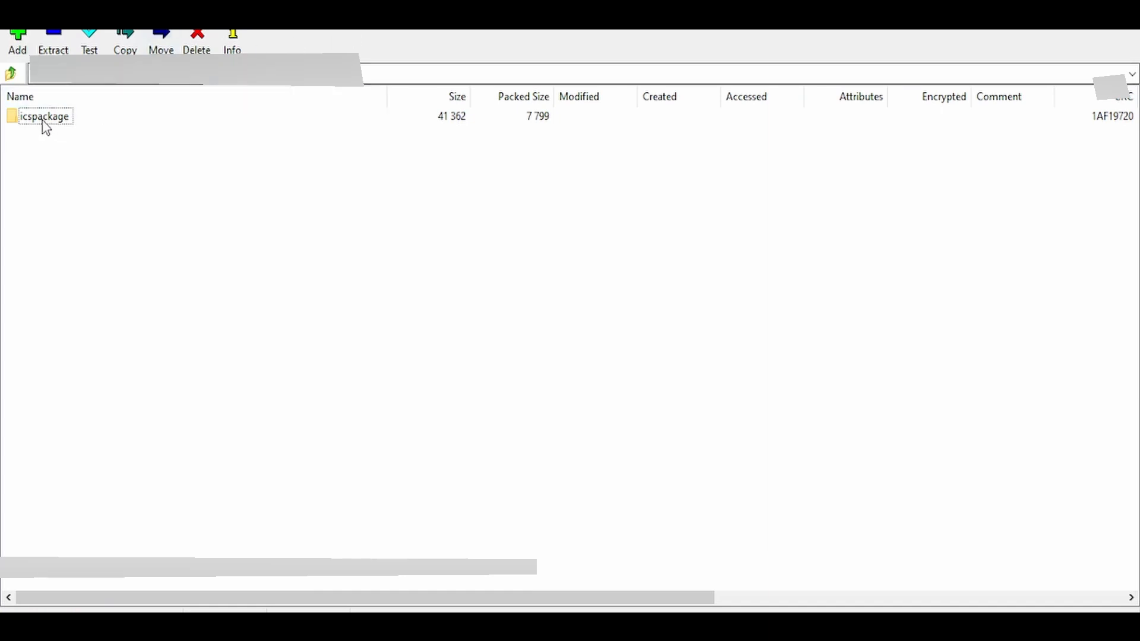
# Browse icspackage, project, REST_LEARNING_INT_01.00.0000 and PROJECT-INF, inspect project.xml, then go back up
pyautogui.doubleClick(44, 116)
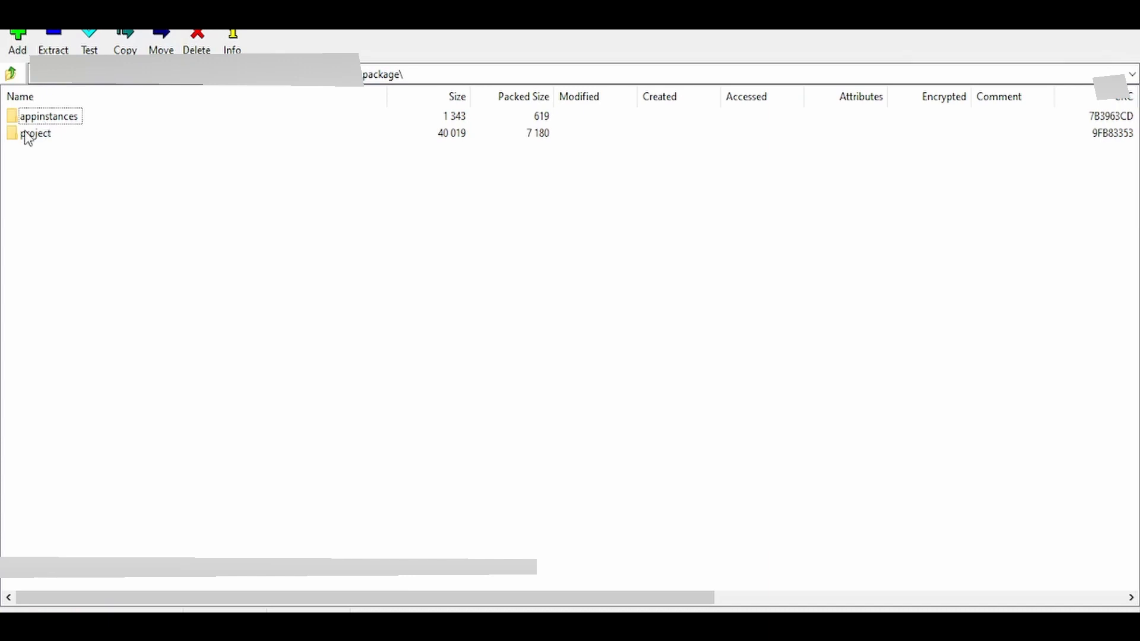
pyautogui.click(50, 116)
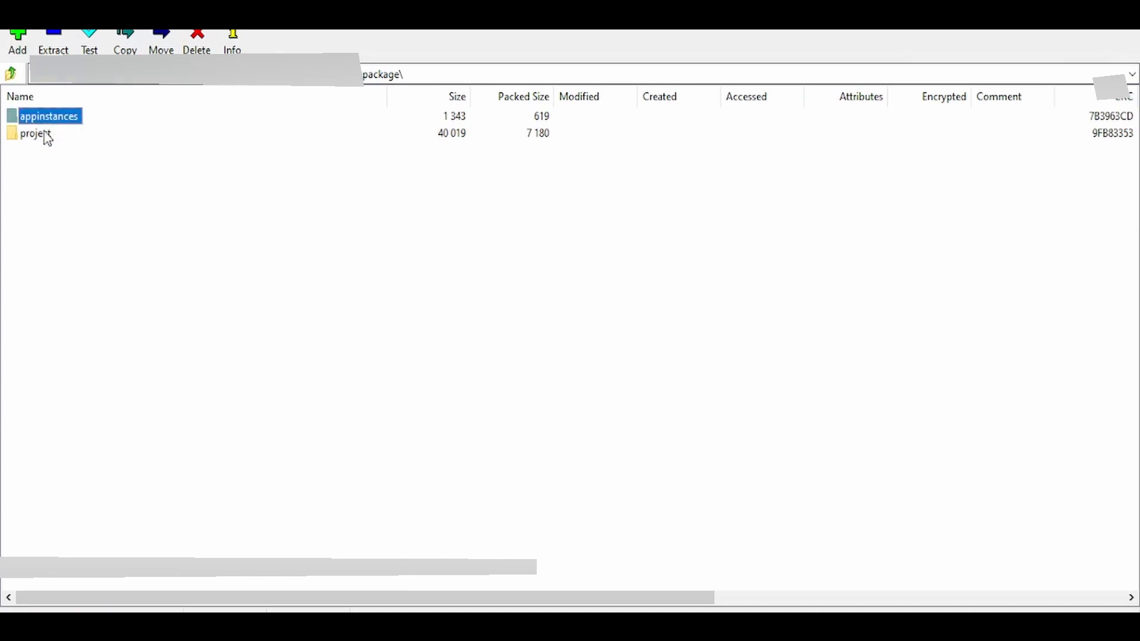
pyautogui.click(33, 133)
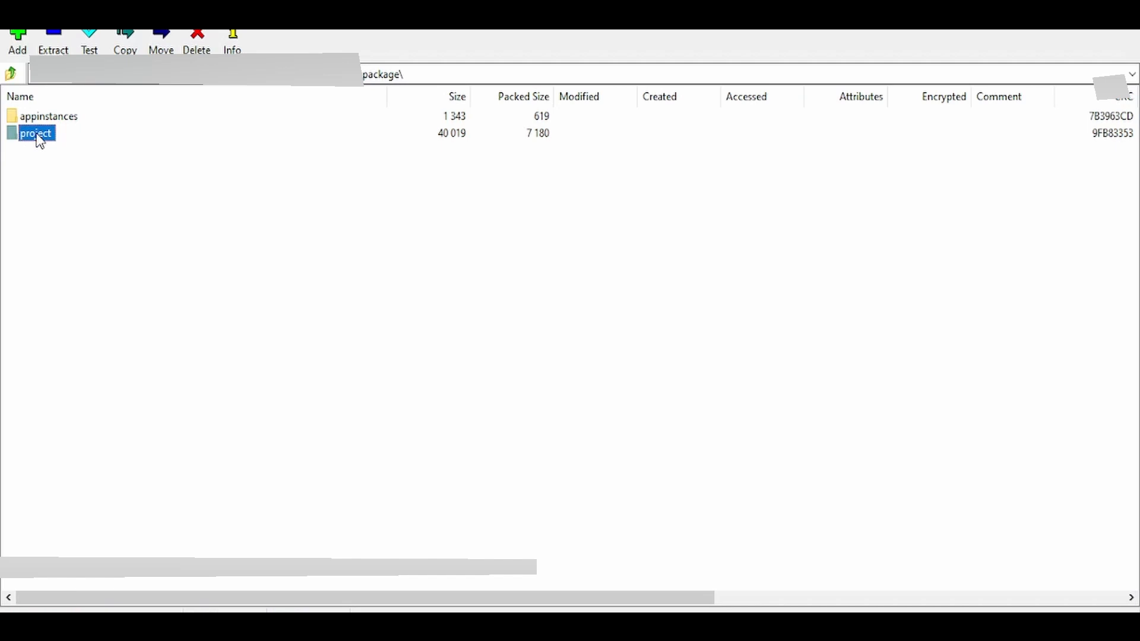
pyautogui.doubleClick(34, 133)
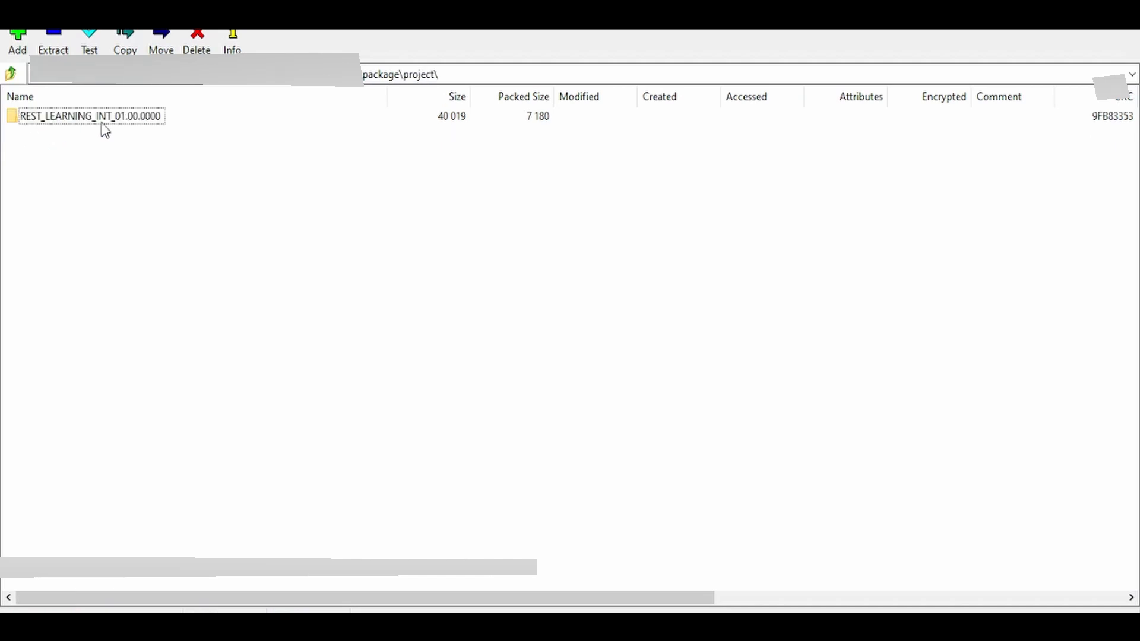
pyautogui.doubleClick(89, 116)
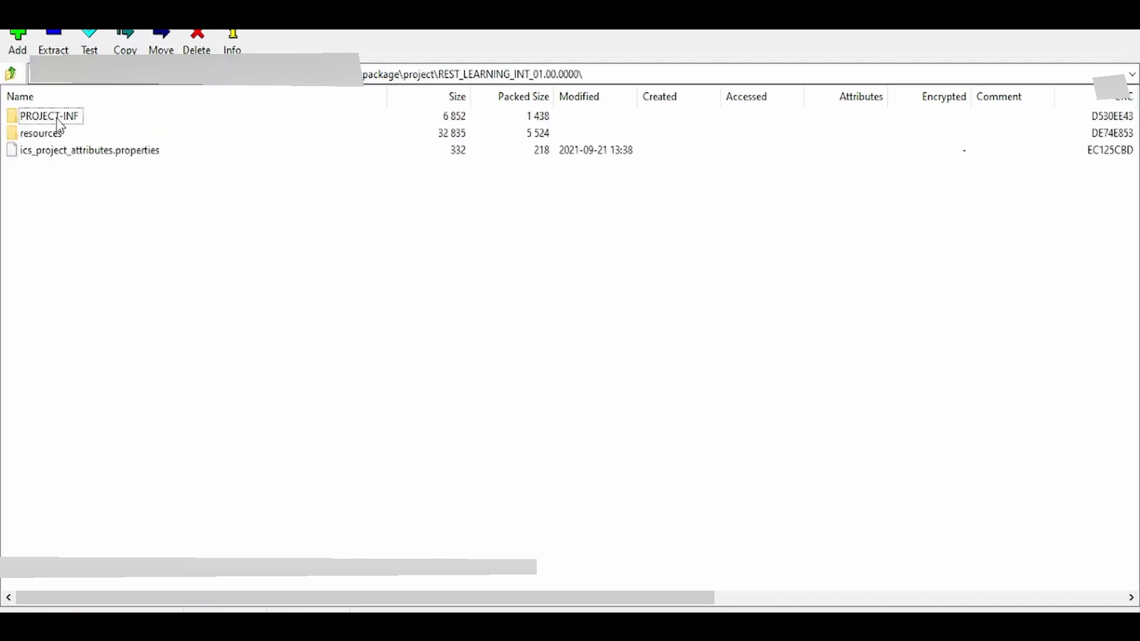
pyautogui.click(50, 116)
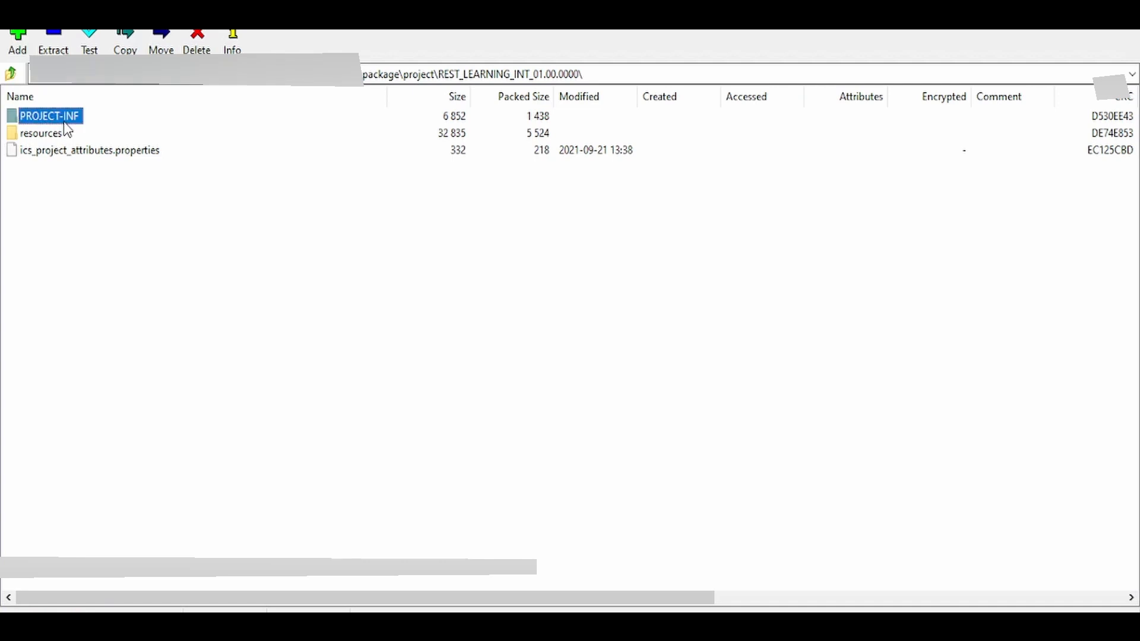
pyautogui.doubleClick(51, 116)
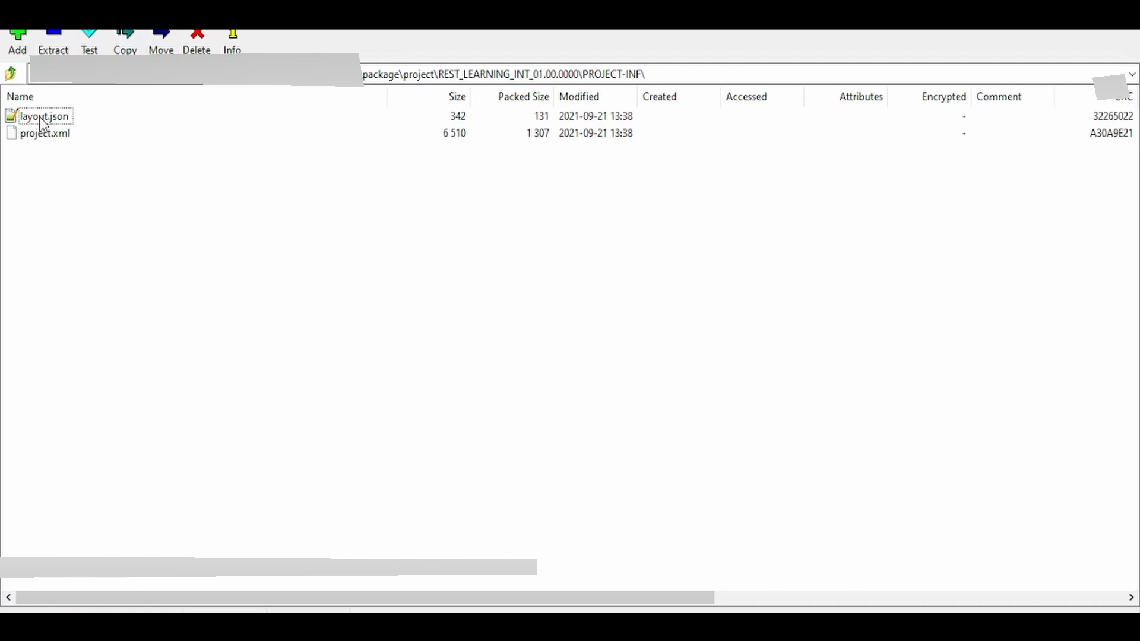
pyautogui.moveTo(49, 144)
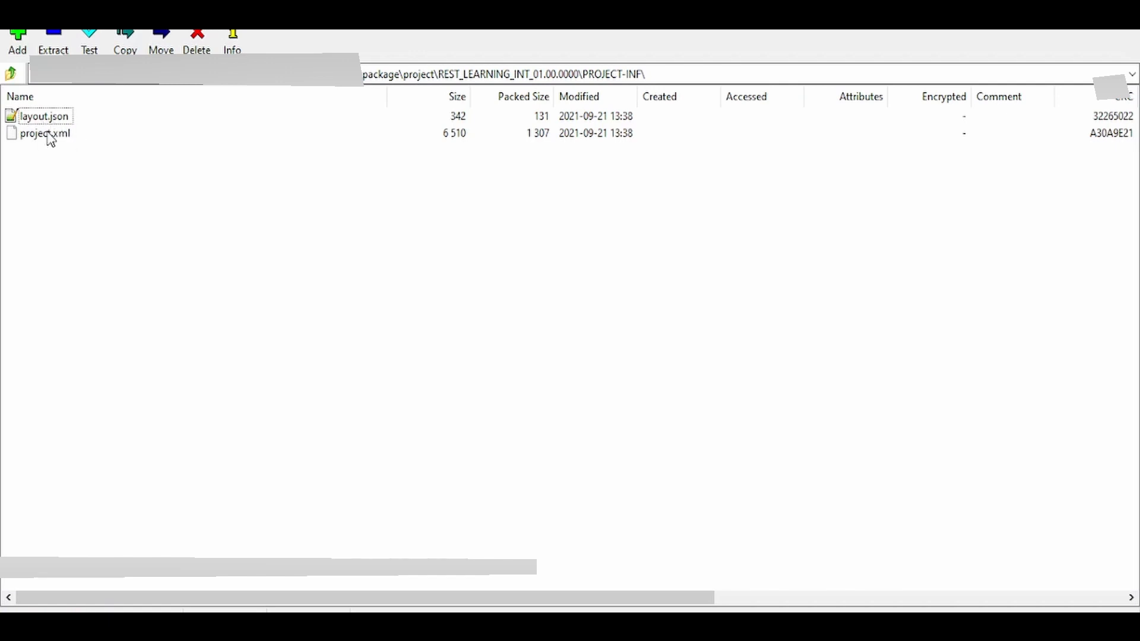
pyautogui.click(41, 133)
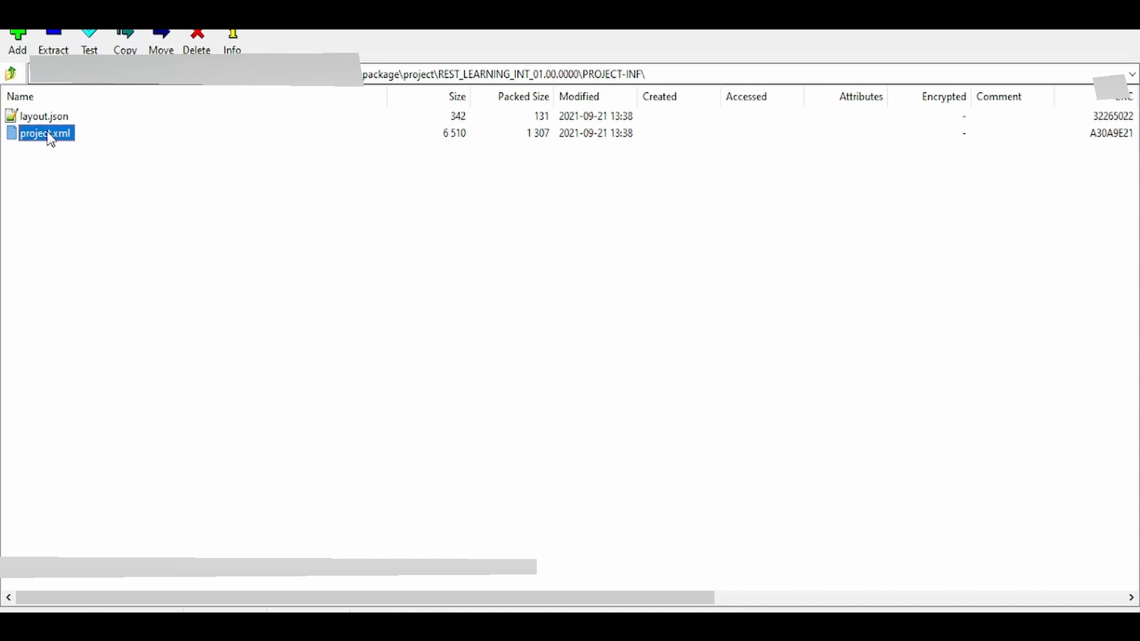
pyautogui.click(9, 74)
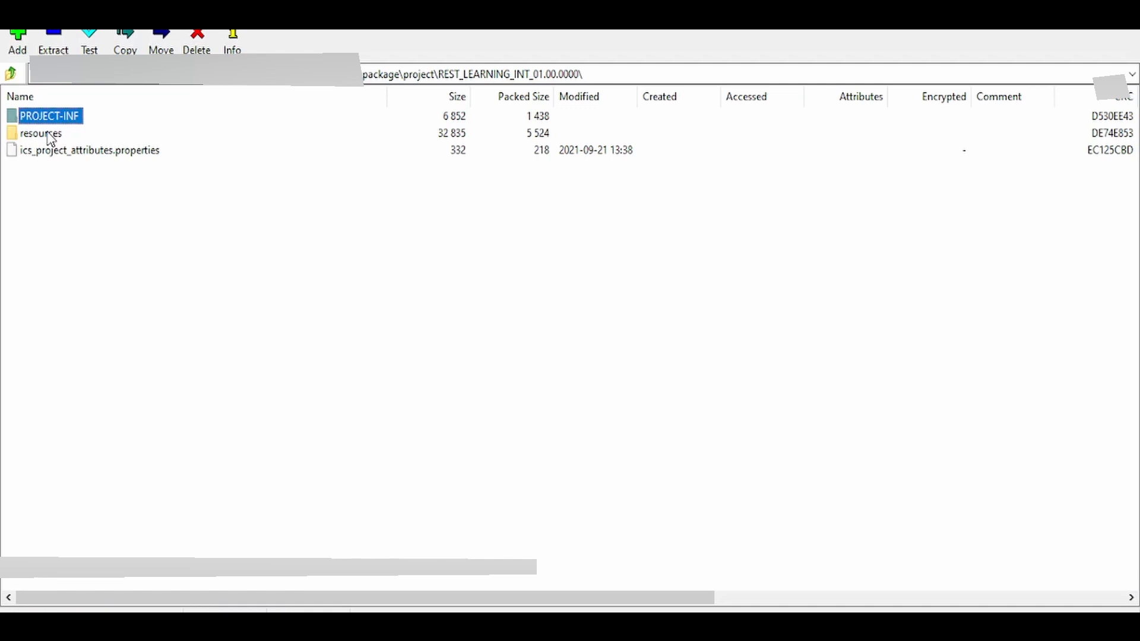
# Browse resources through application_18, outbound_19, resourcegroup_20 and processor_29, then view the request-mapping XSL
pyautogui.doubleClick(38, 132)
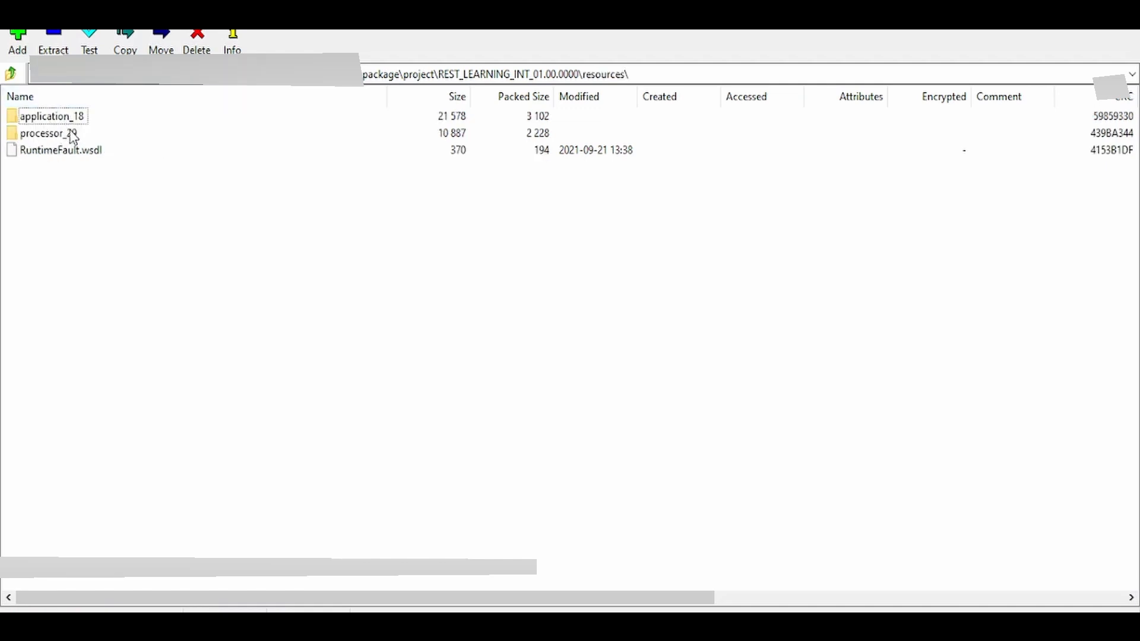
pyautogui.doubleClick(49, 115)
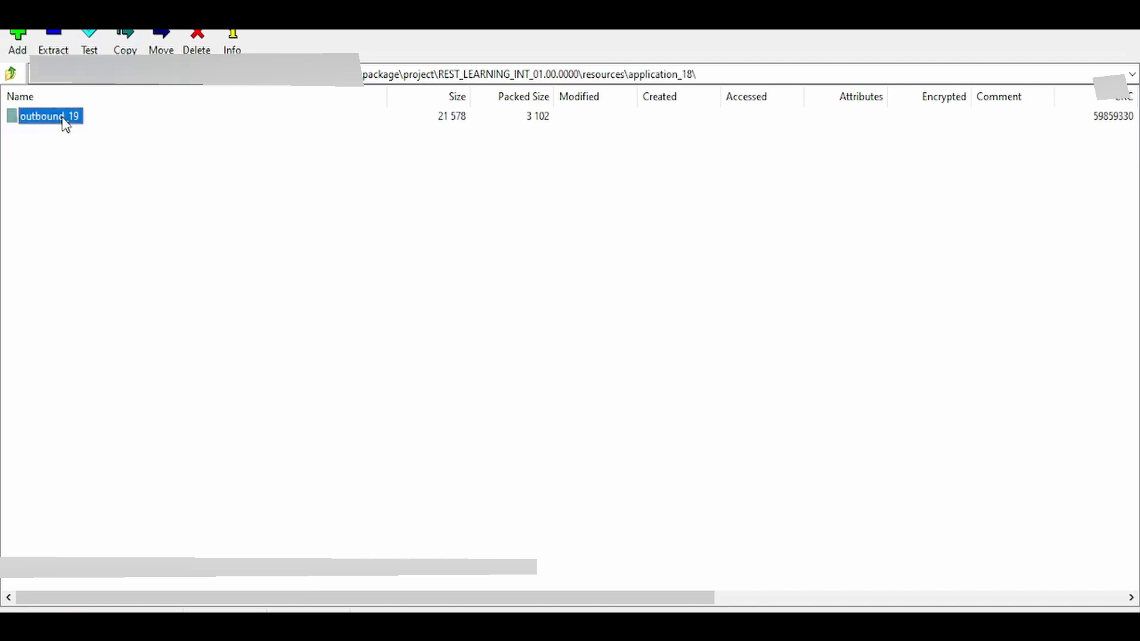
pyautogui.doubleClick(51, 116)
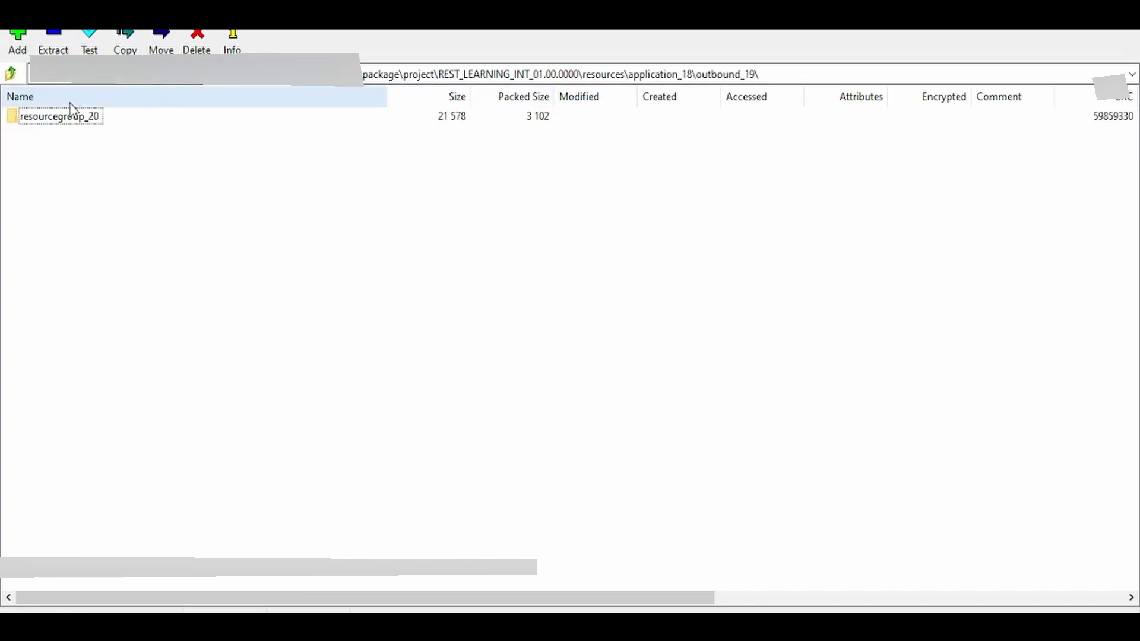
pyautogui.doubleClick(58, 116)
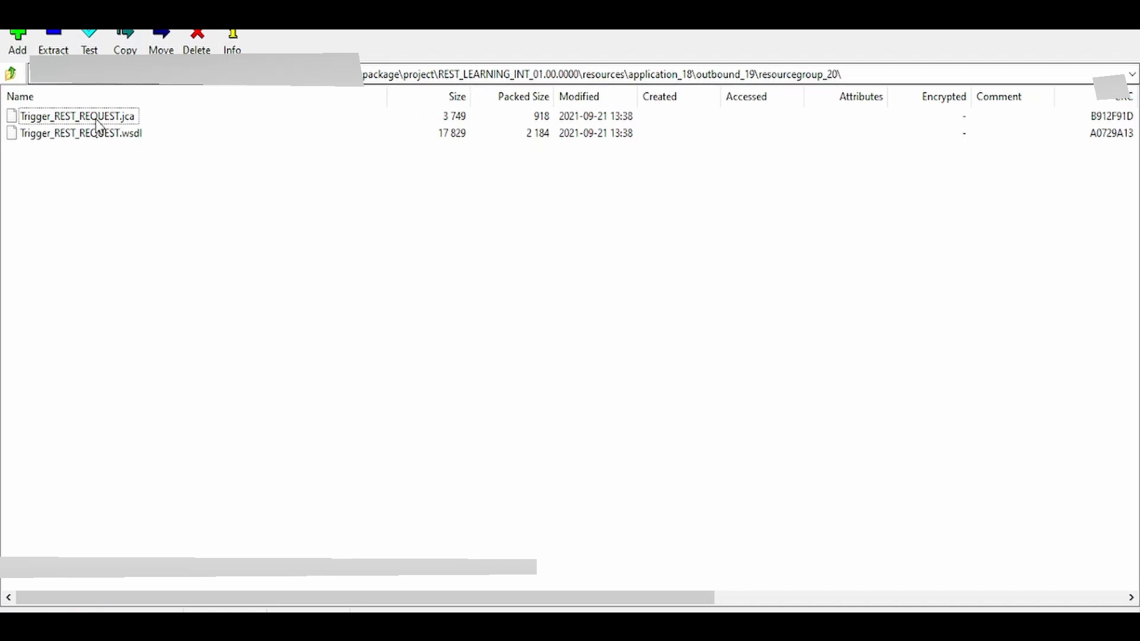
pyautogui.moveTo(5, 132)
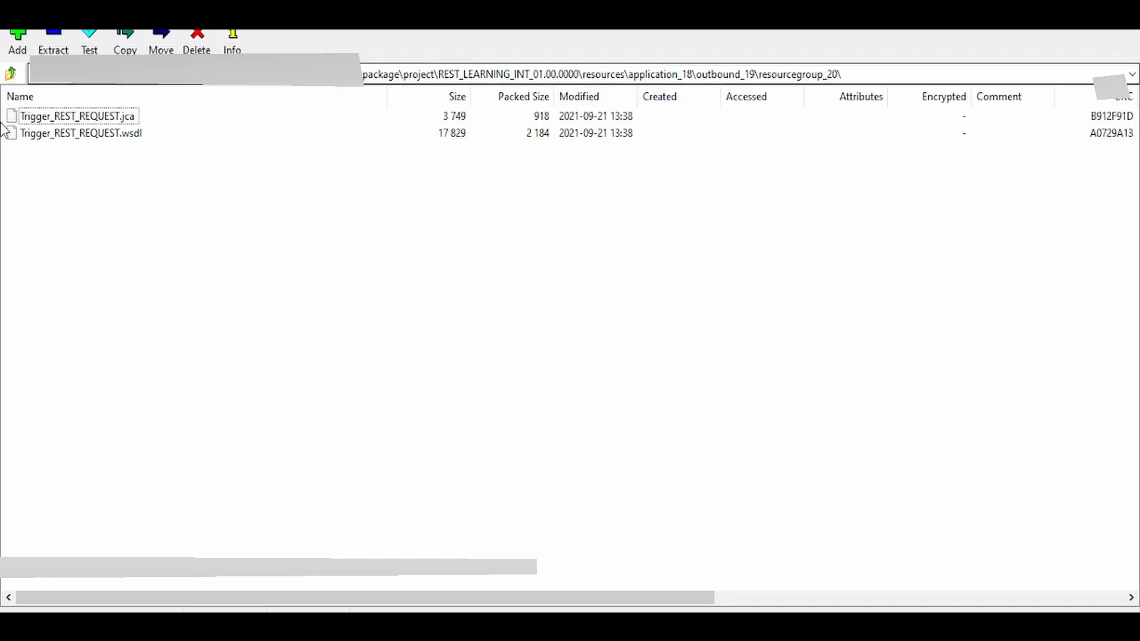
pyautogui.moveTo(106, 122)
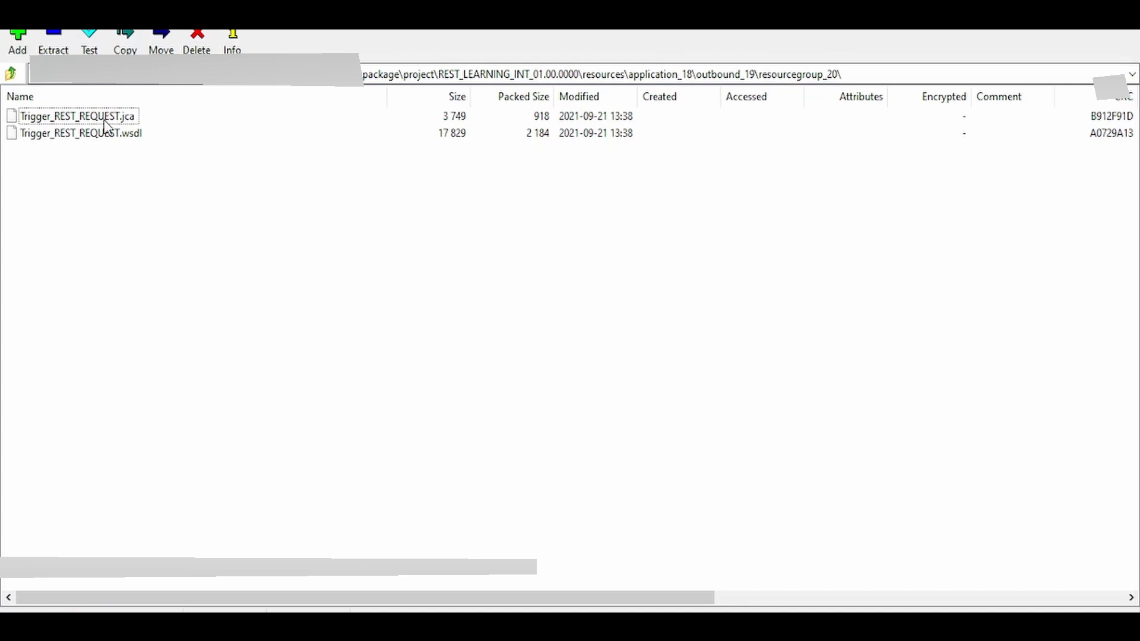
pyautogui.click(7, 72)
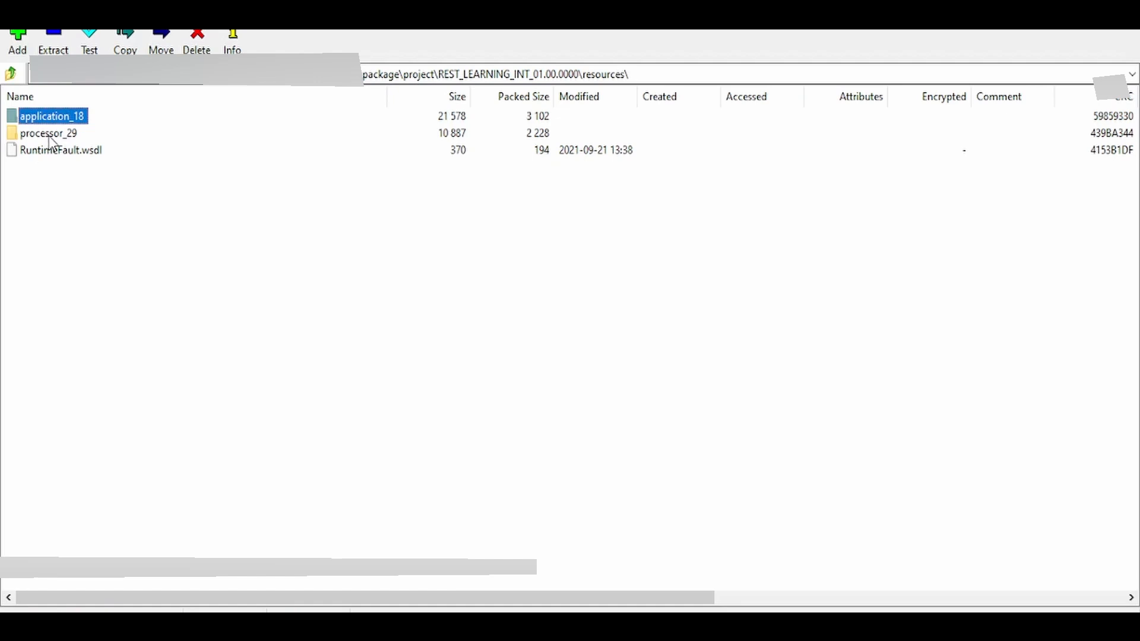
pyautogui.doubleClick(50, 133)
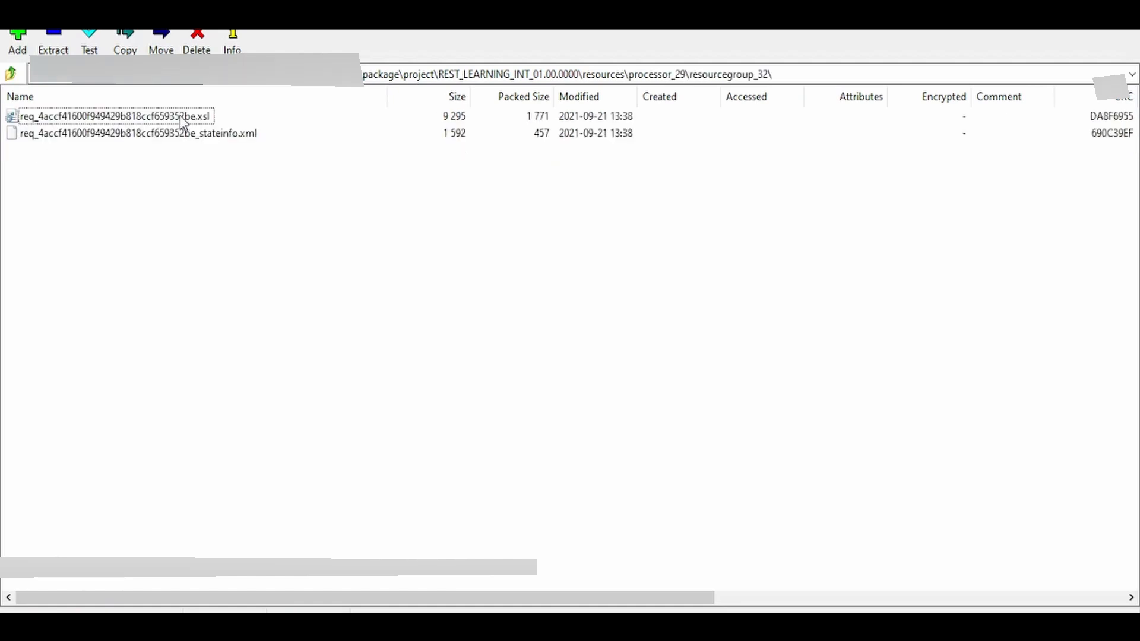
pyautogui.click(119, 115)
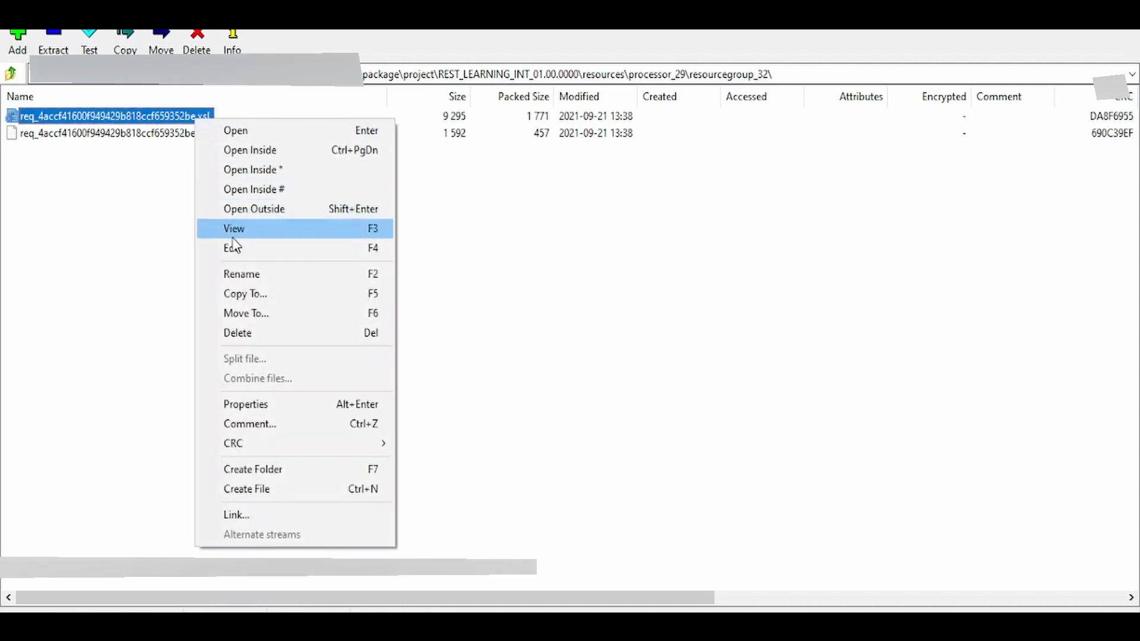
pyautogui.click(234, 228)
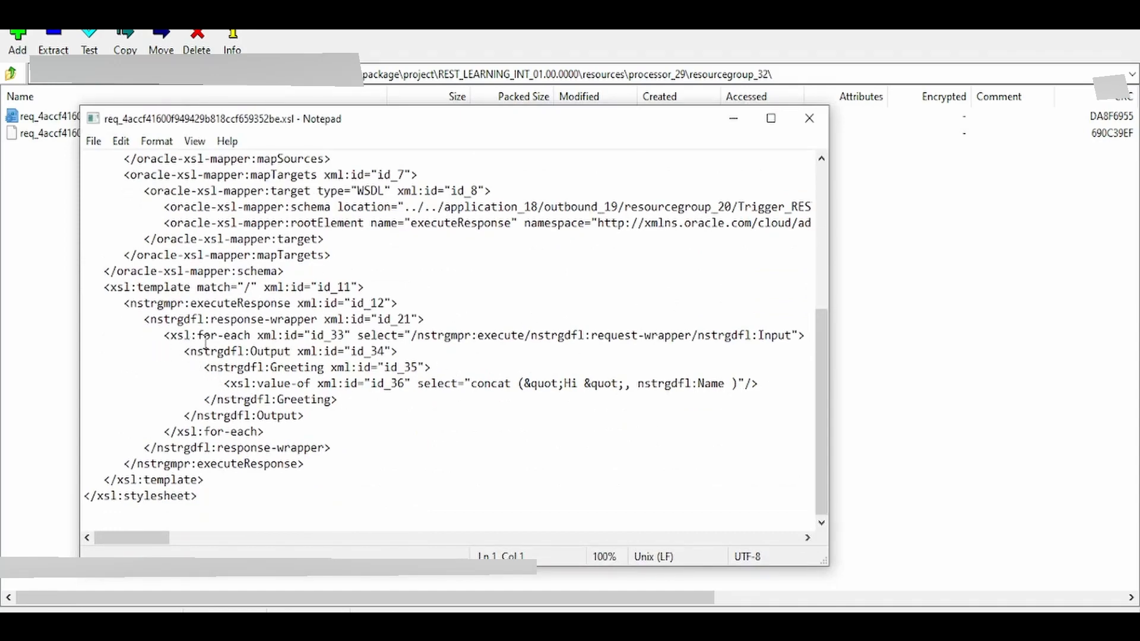
# Switch to the notes document with the sample greeting payloads
pyautogui.click(397, 351)
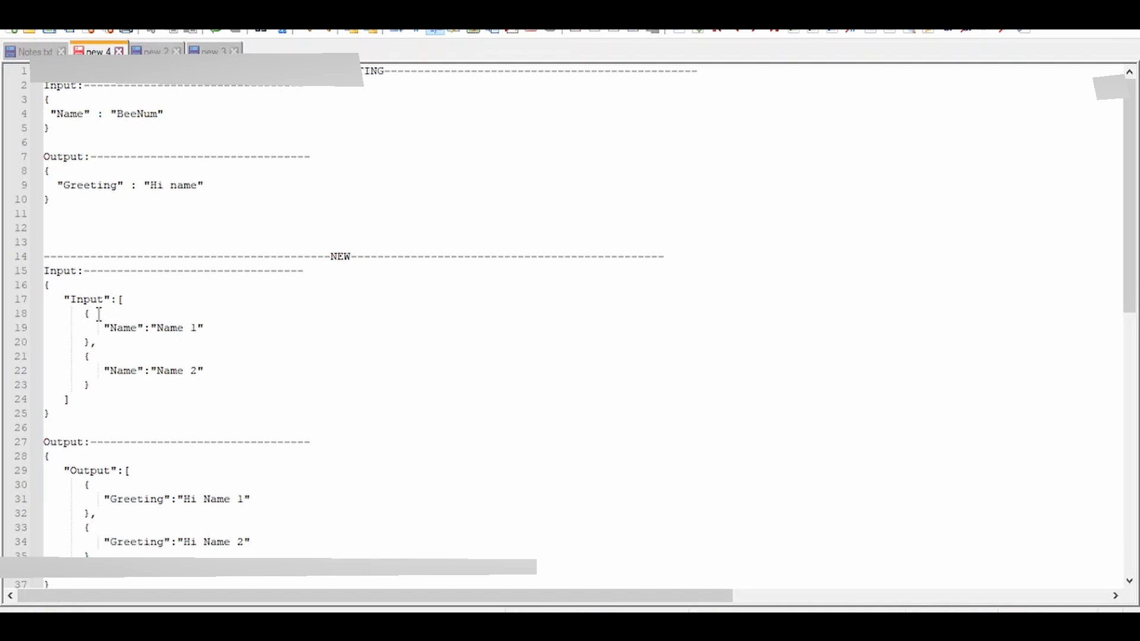
# Add a "Title" : "Title" field after Name 1 in the first new input object
pyautogui.scroll(-3)
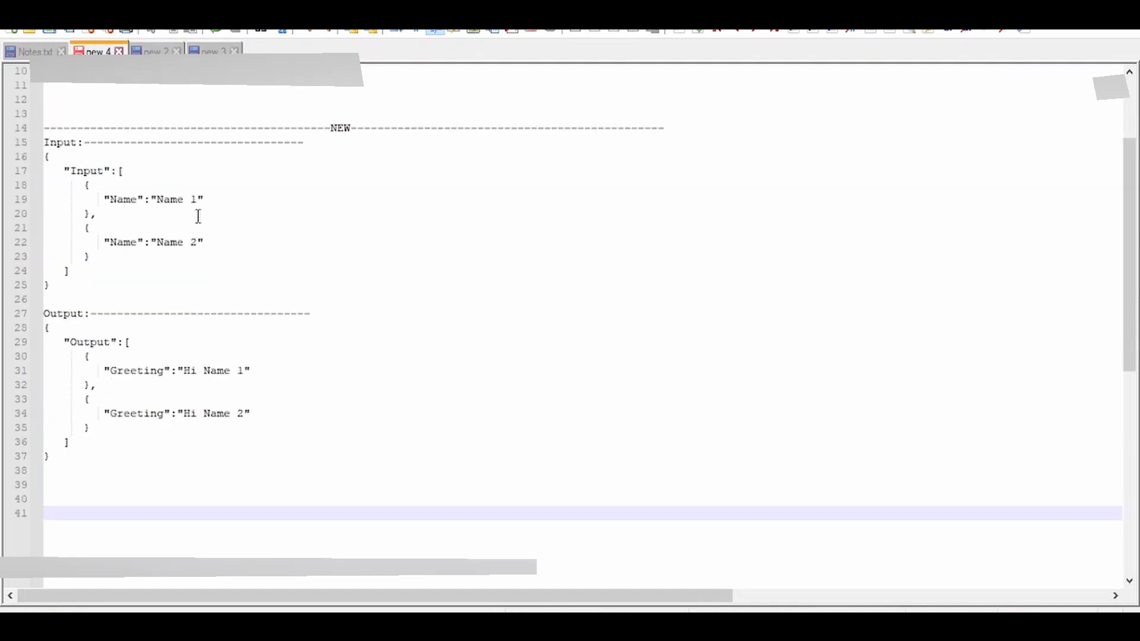
pyautogui.click(214, 199)
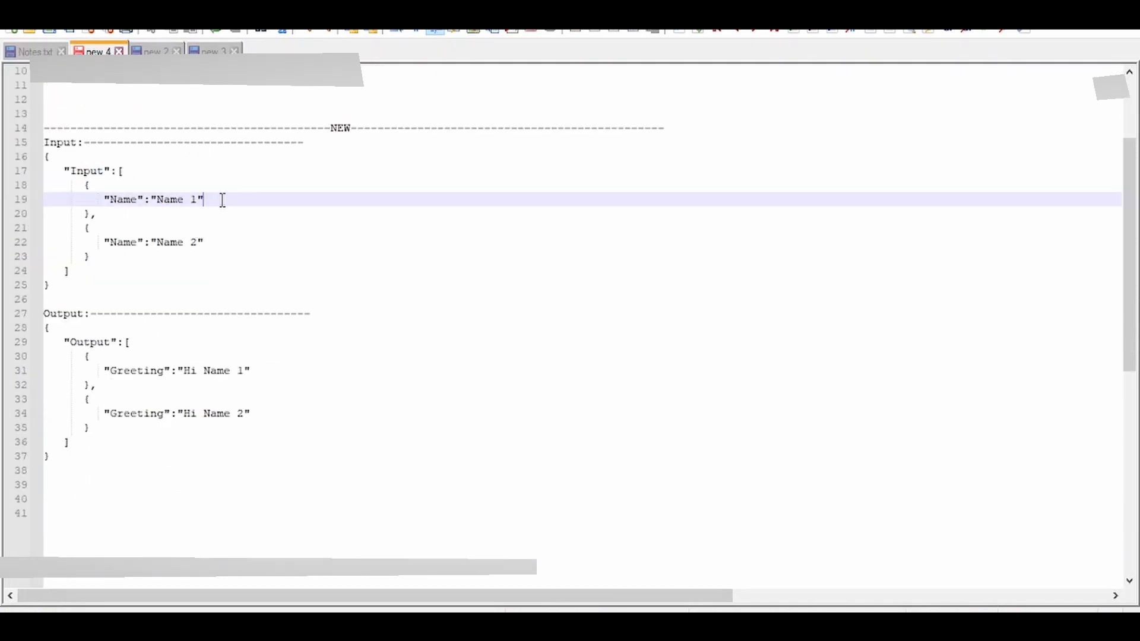
pyautogui.press('Enter')
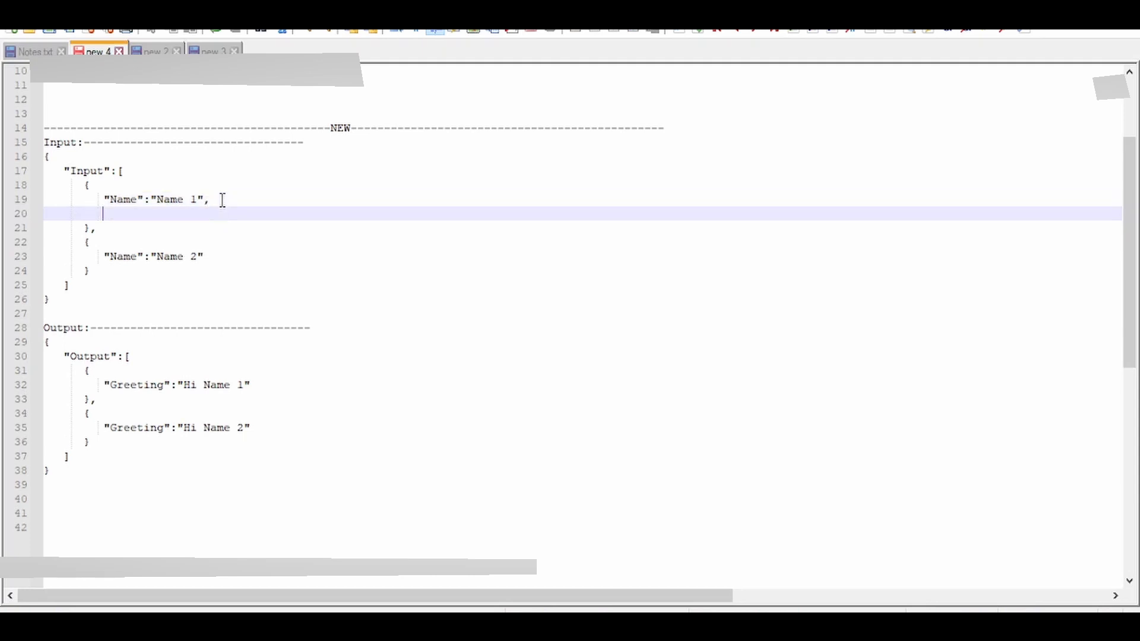
pyautogui.write('"T')
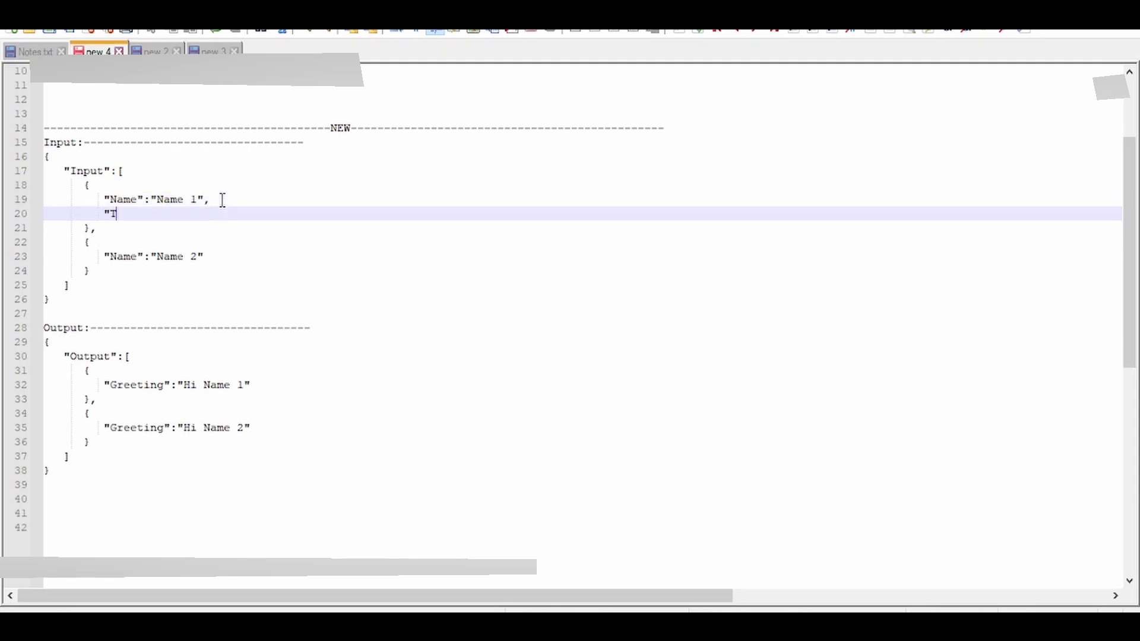
pyautogui.write('itle" : "')
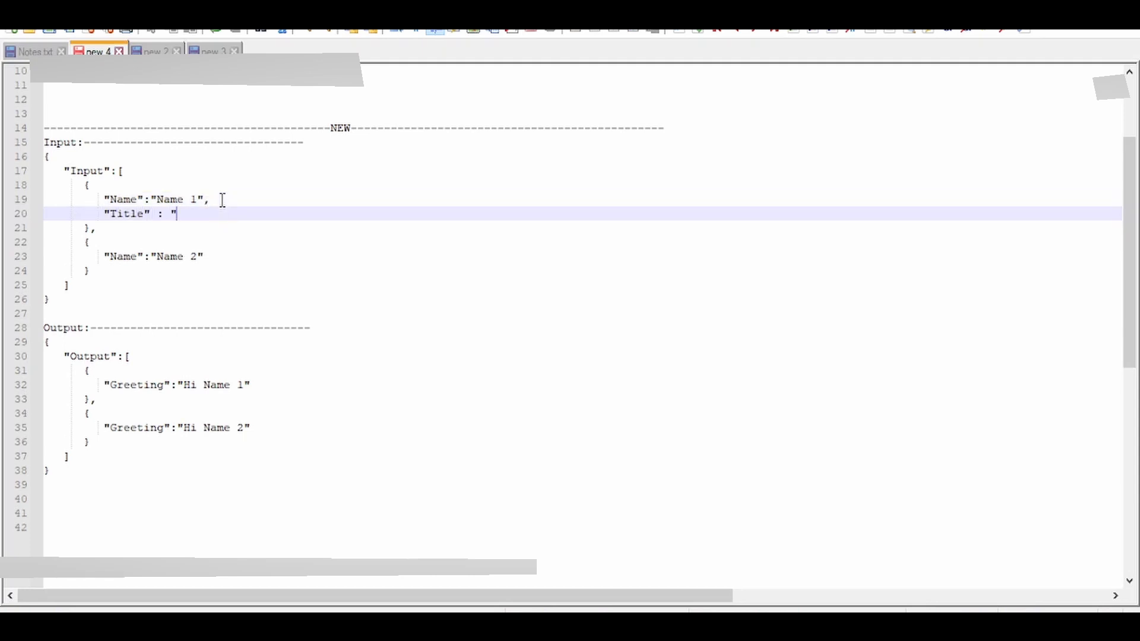
pyautogui.write('Title')
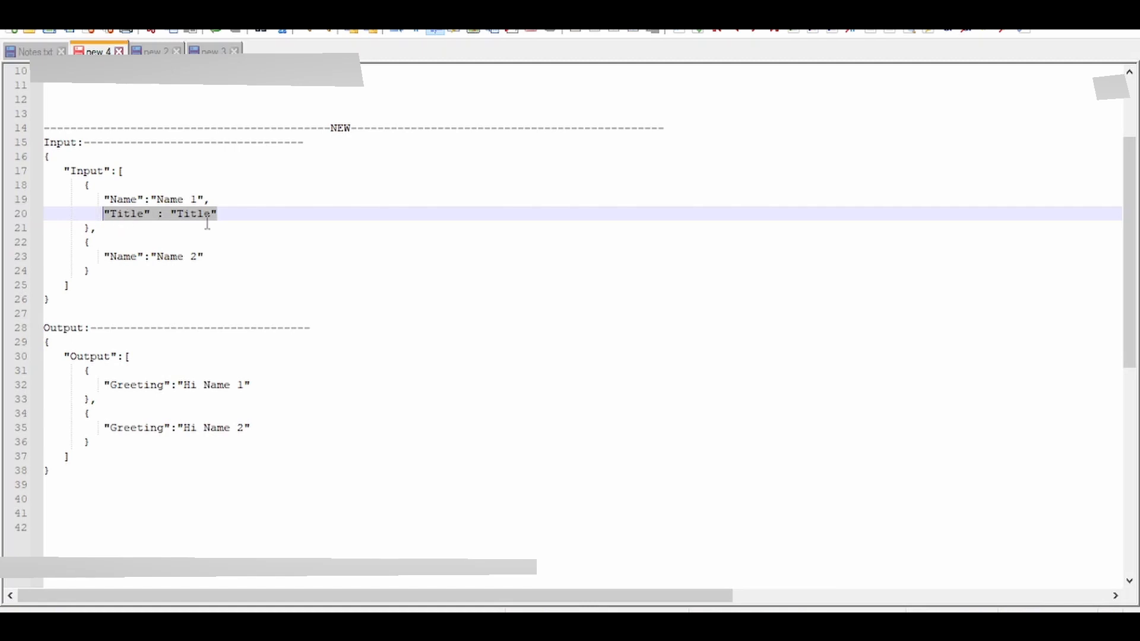
pyautogui.moveTo(202, 224)
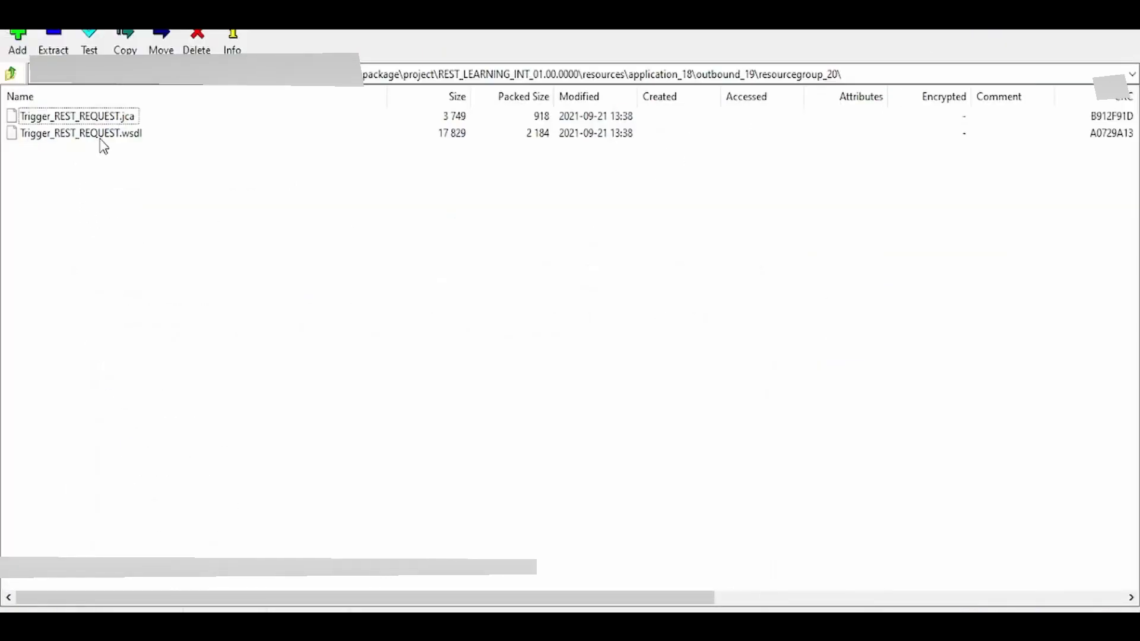
# Open Trigger_REST_REQUEST.wsdl from 7-Zip and start a new Notepad++ tab for its text
pyautogui.rightClick(83, 133)
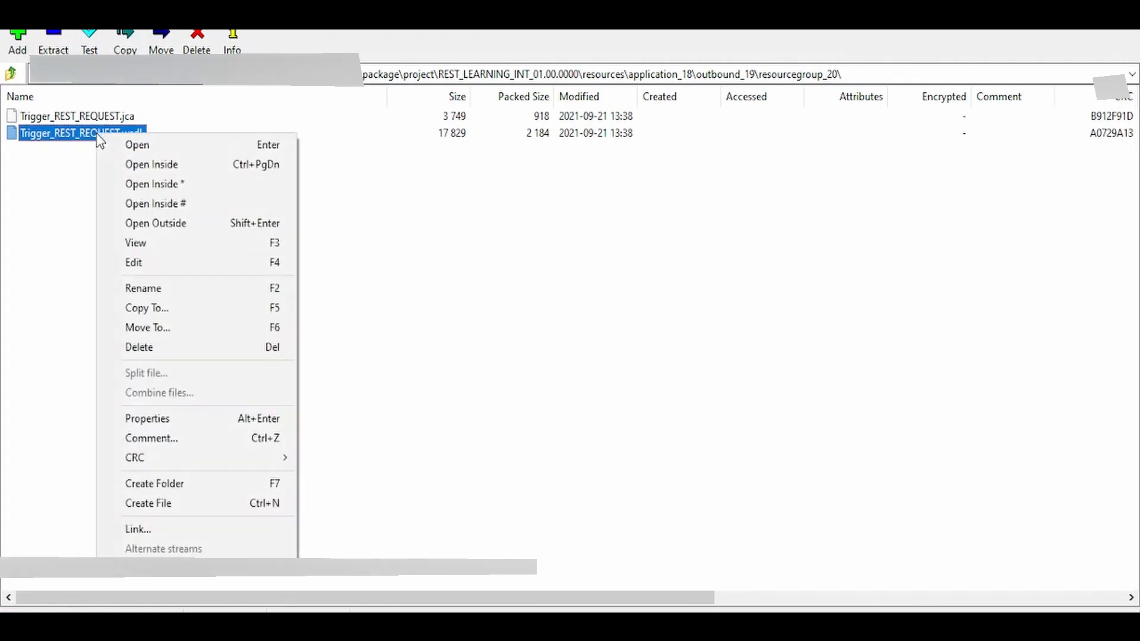
pyautogui.click(136, 145)
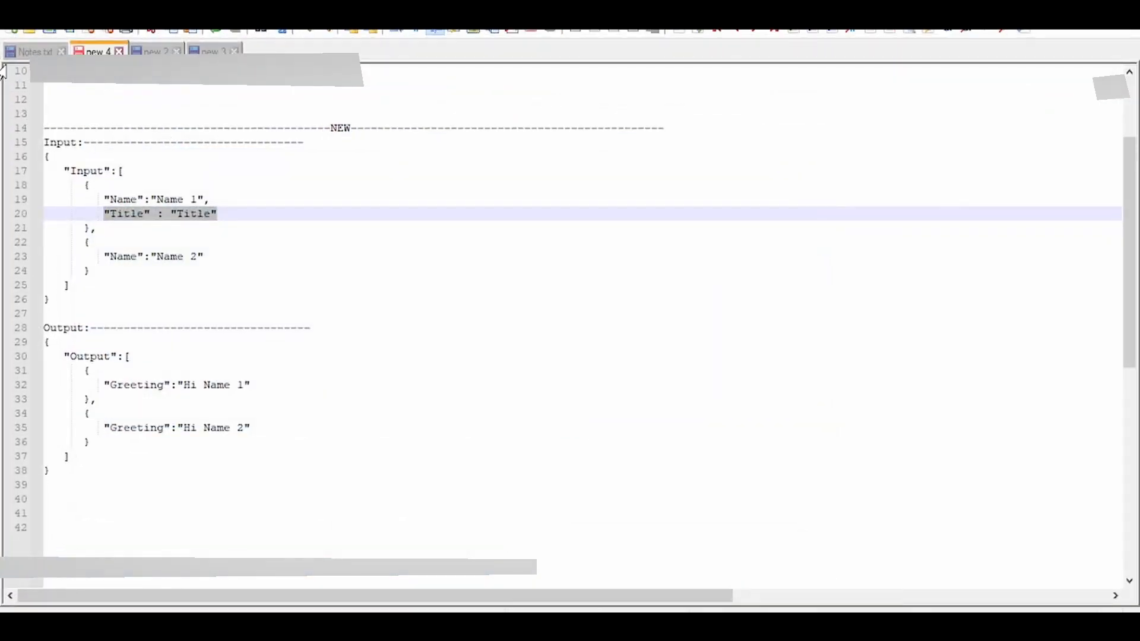
pyautogui.click(269, 51)
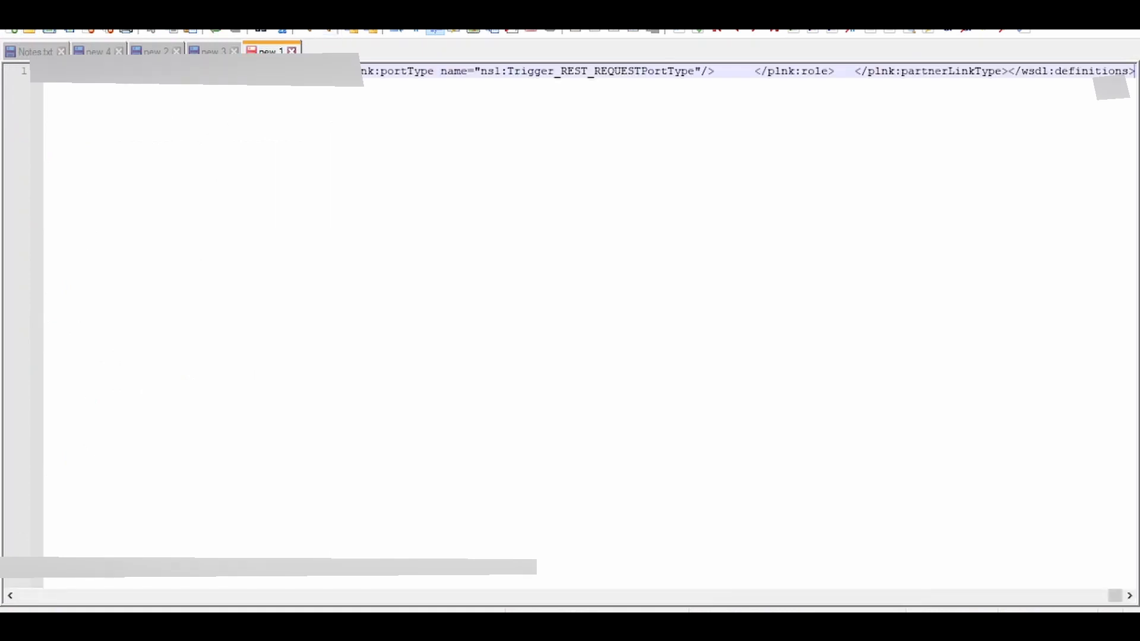
# Pretty-print the one-line WSDL with XML Tools and highlight it as XML
pyautogui.click(438, 106)
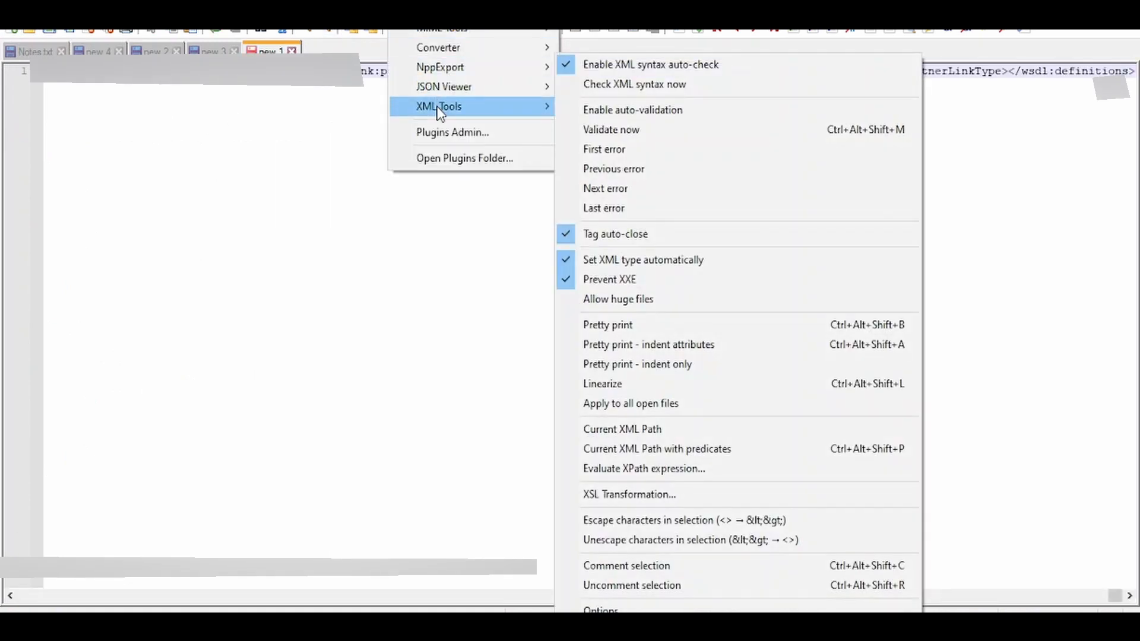
pyautogui.click(608, 325)
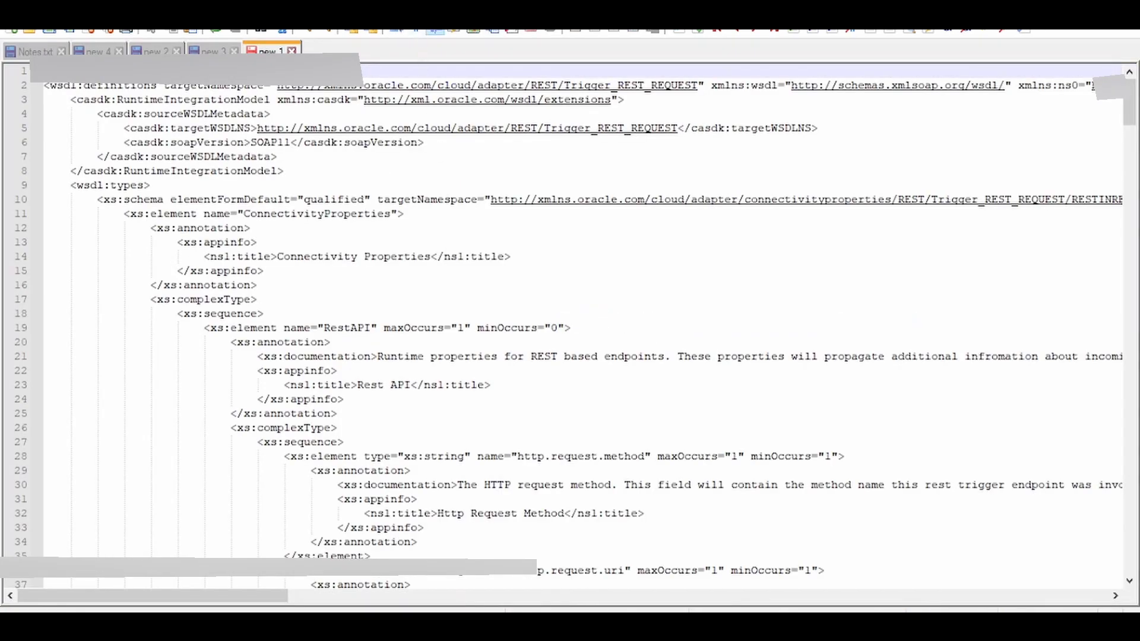
pyautogui.click(438, 106)
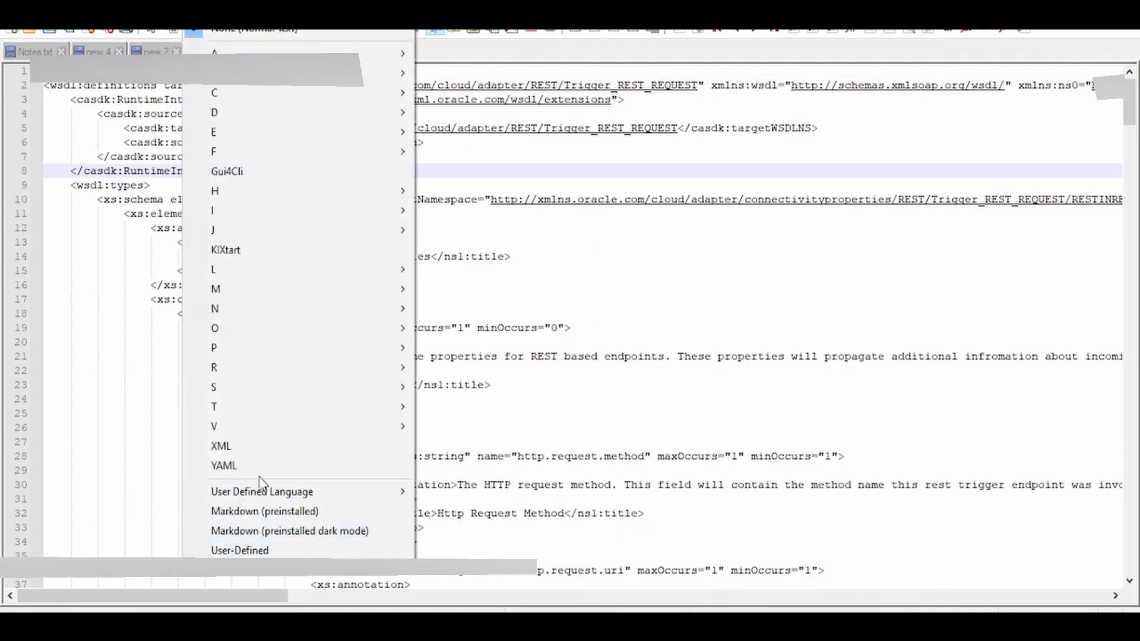
pyautogui.click(220, 447)
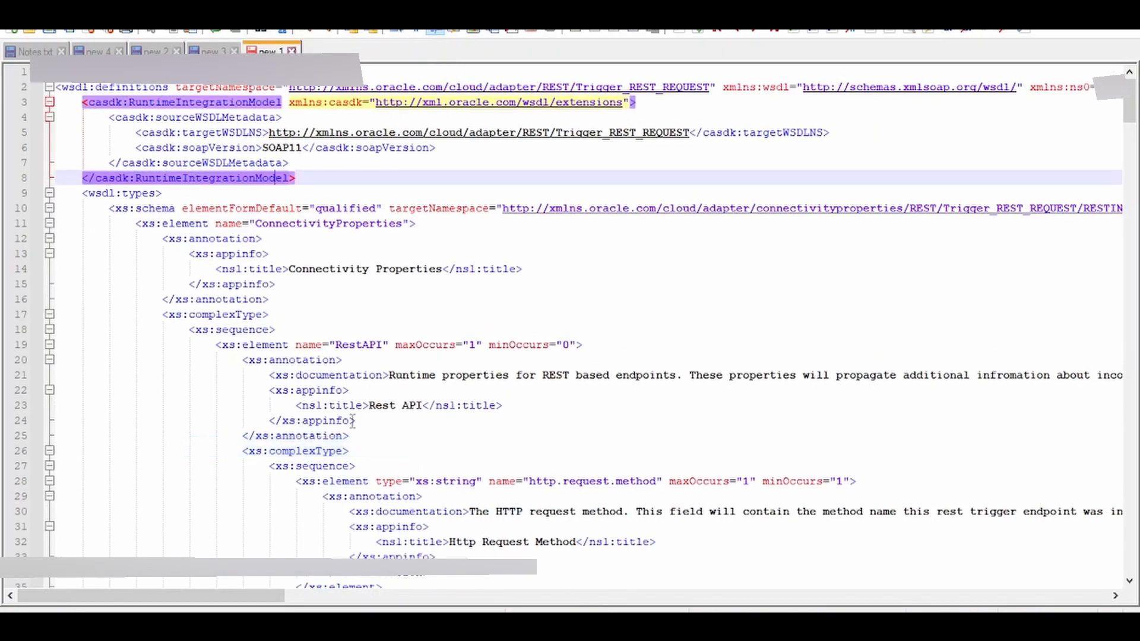
pyautogui.scroll(-3)
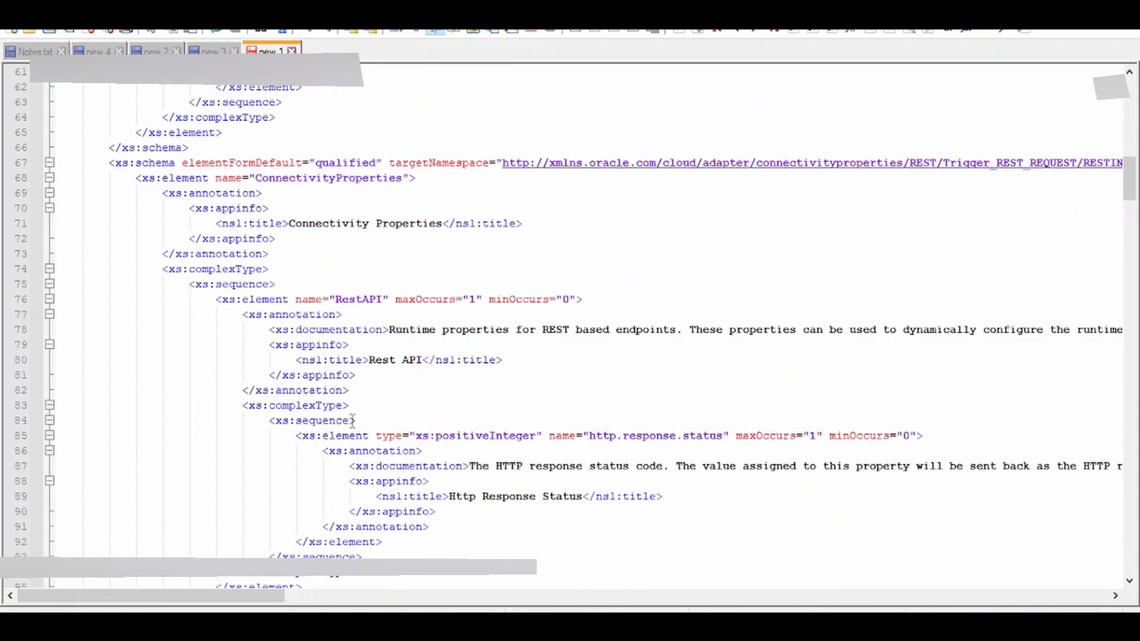
pyautogui.scroll(-3)
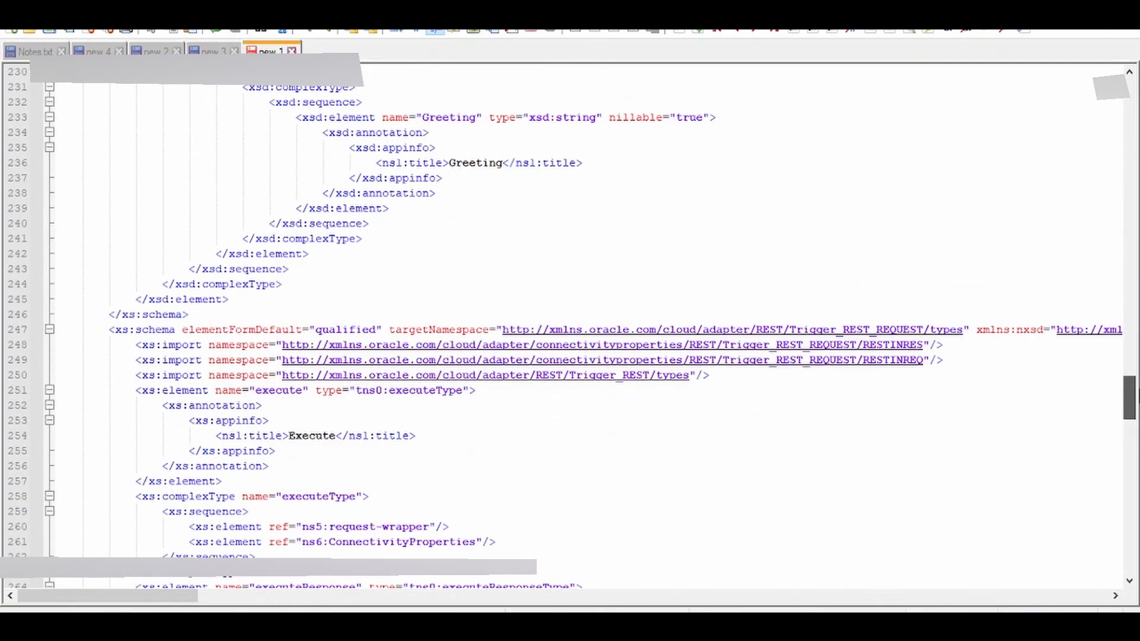
pyautogui.scroll(-3)
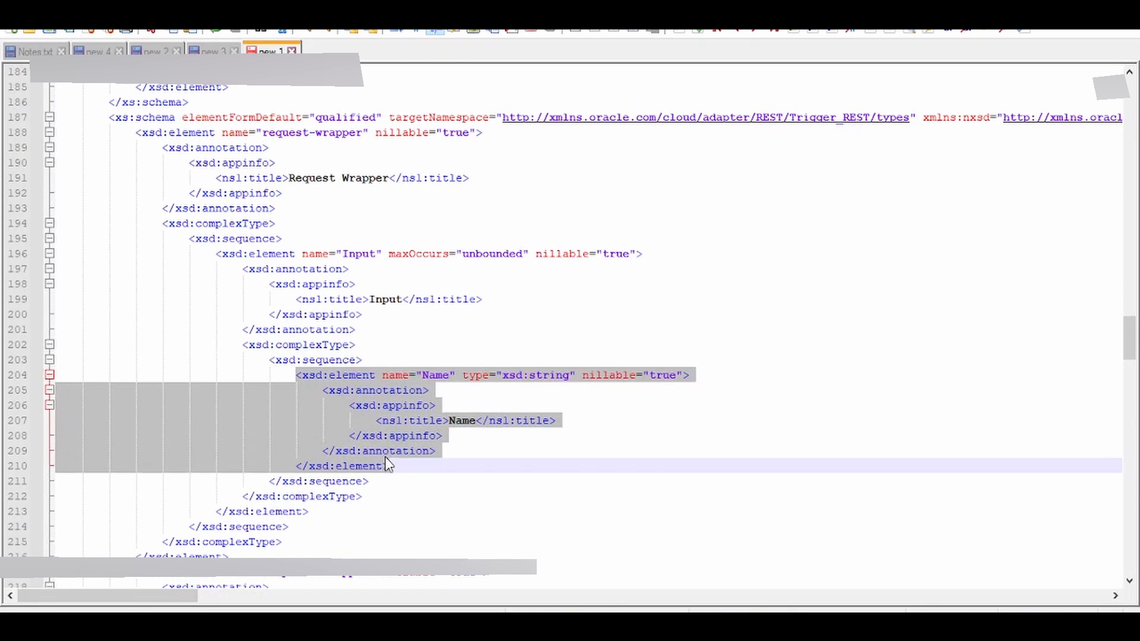
# Add a Title string element after Name in Input, then select the whole schema
pyautogui.press('Ctrl+v')
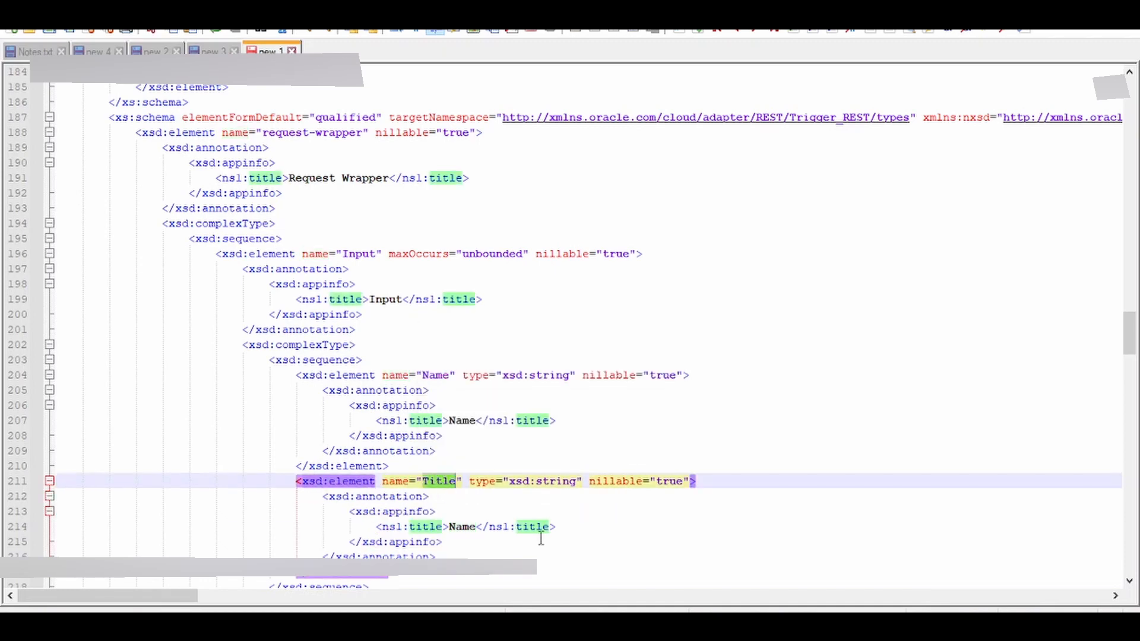
pyautogui.scroll(-3)
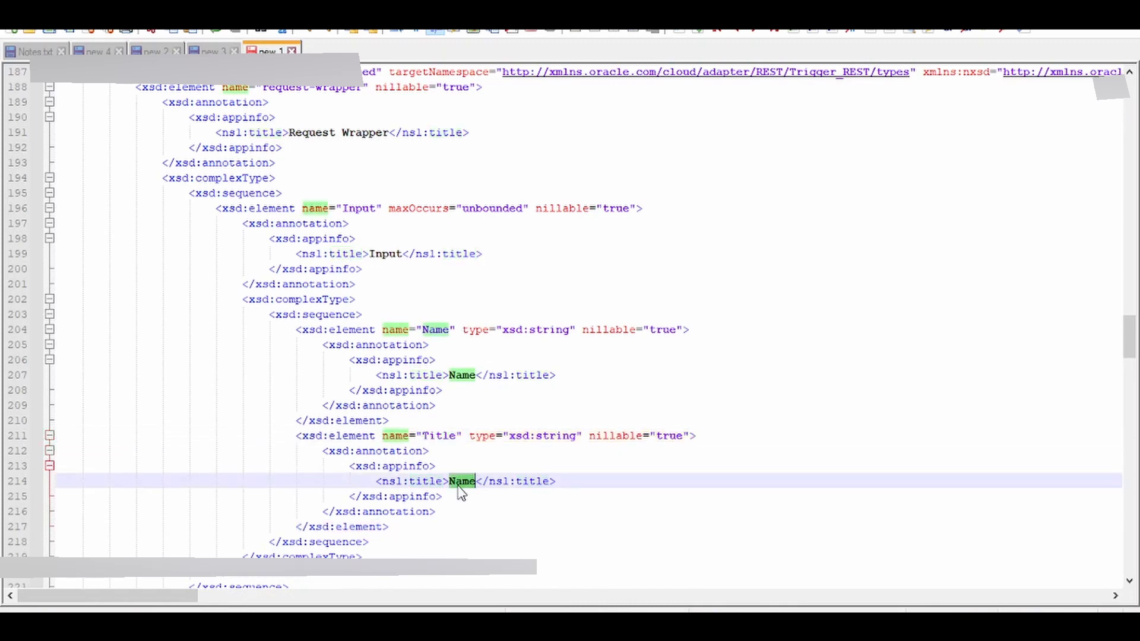
pyautogui.write('Titl')
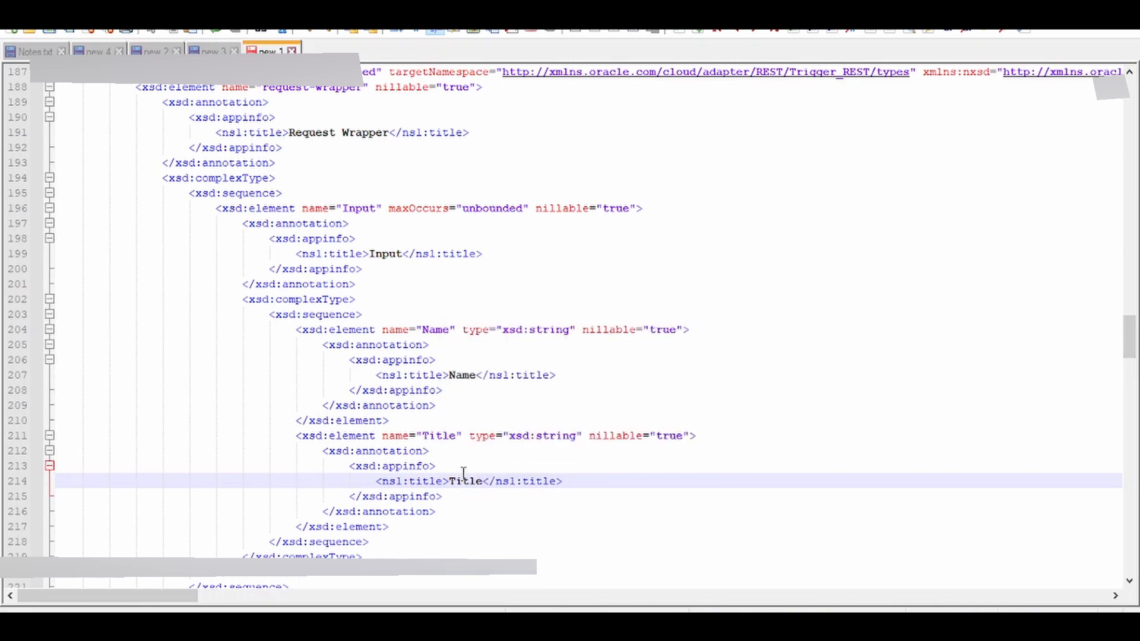
pyautogui.scroll(-3)
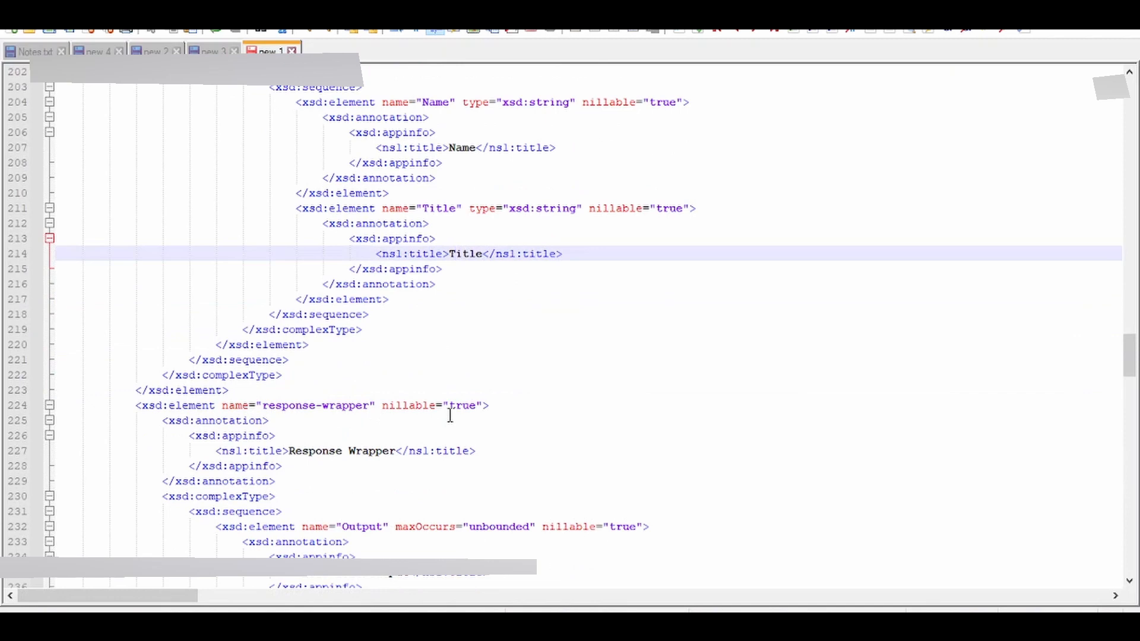
pyautogui.press('ctrl+a')
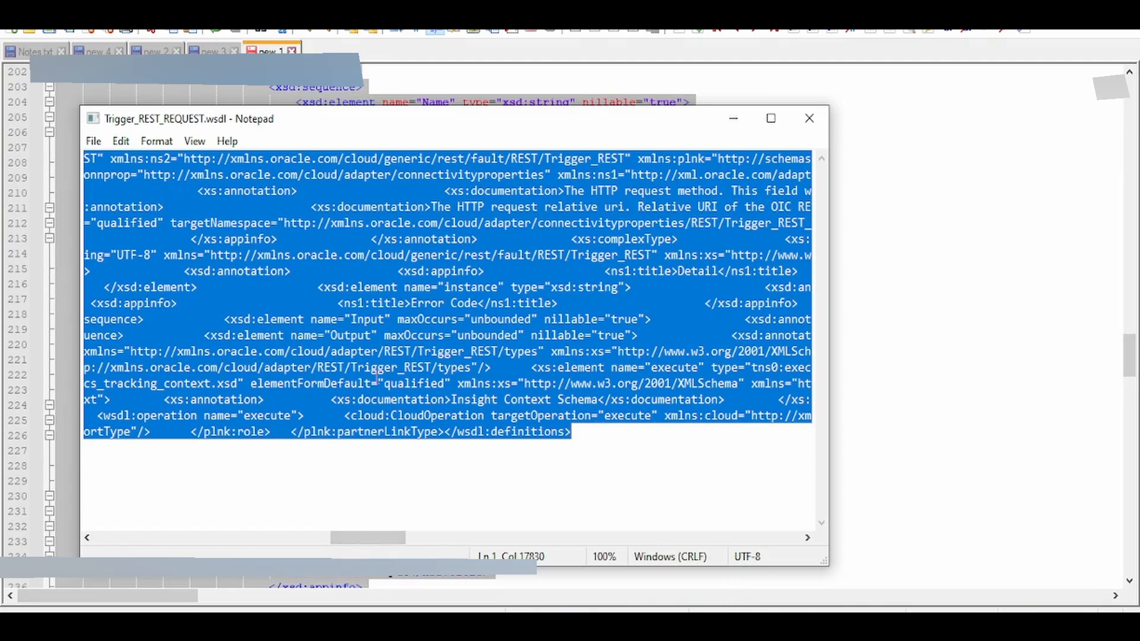
# Replace the original WSDL text with the edited schema, close it, and update the archive
pyautogui.press('Delete')
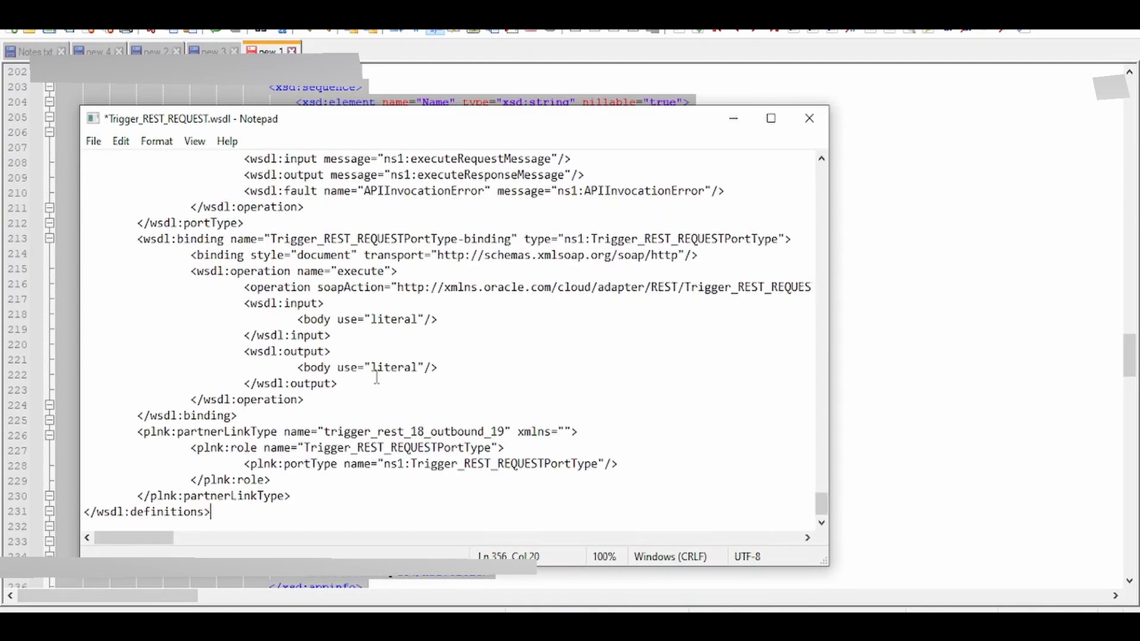
pyautogui.click(93, 140)
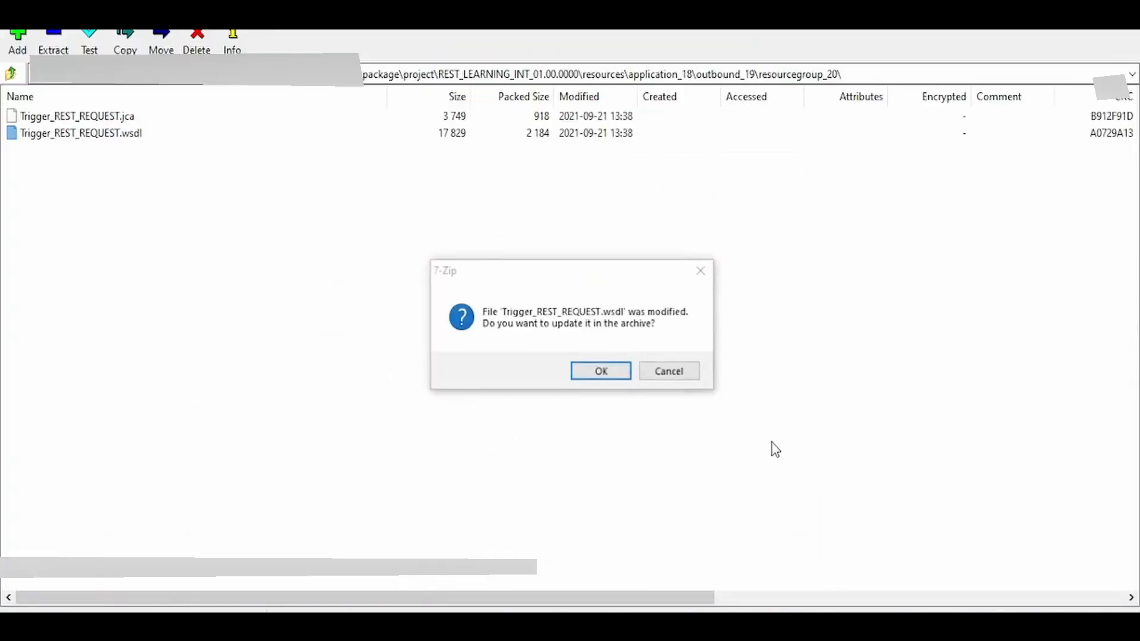
pyautogui.moveTo(569, 358)
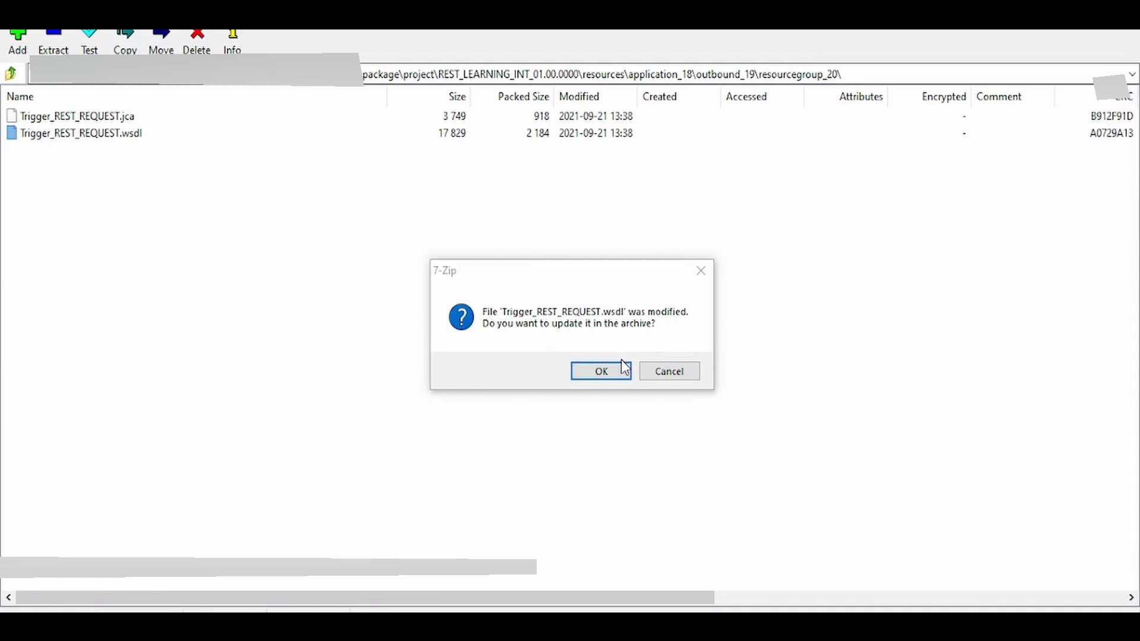
pyautogui.click(601, 371)
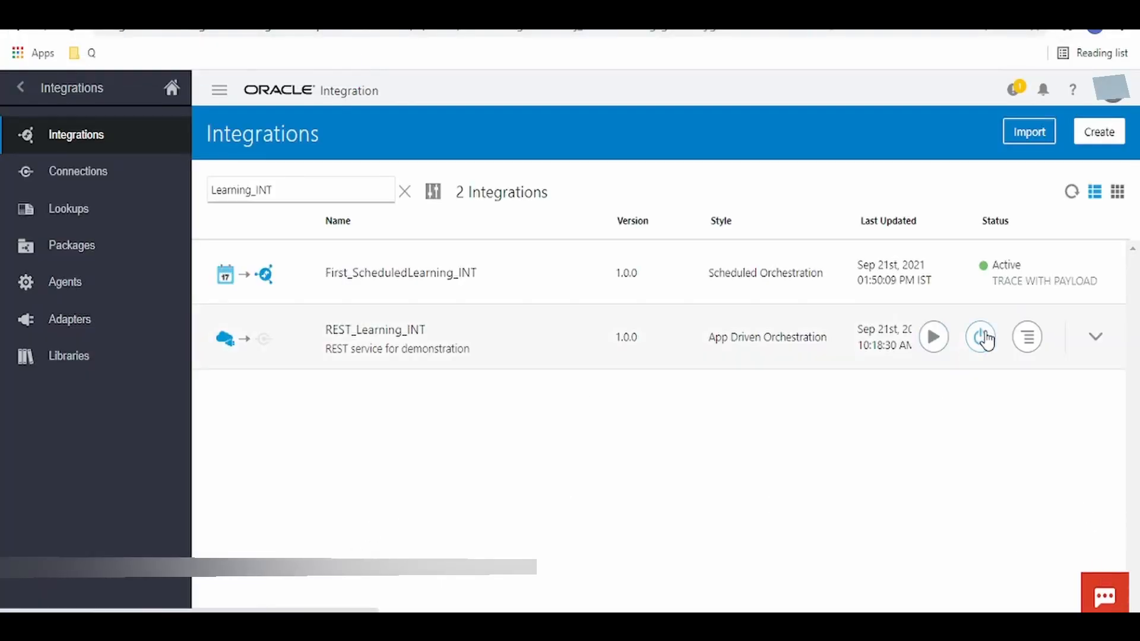
# Deactivate REST_Learning_INT and confirm, leaving First_ScheduledLearning_INT active
pyautogui.click(979, 336)
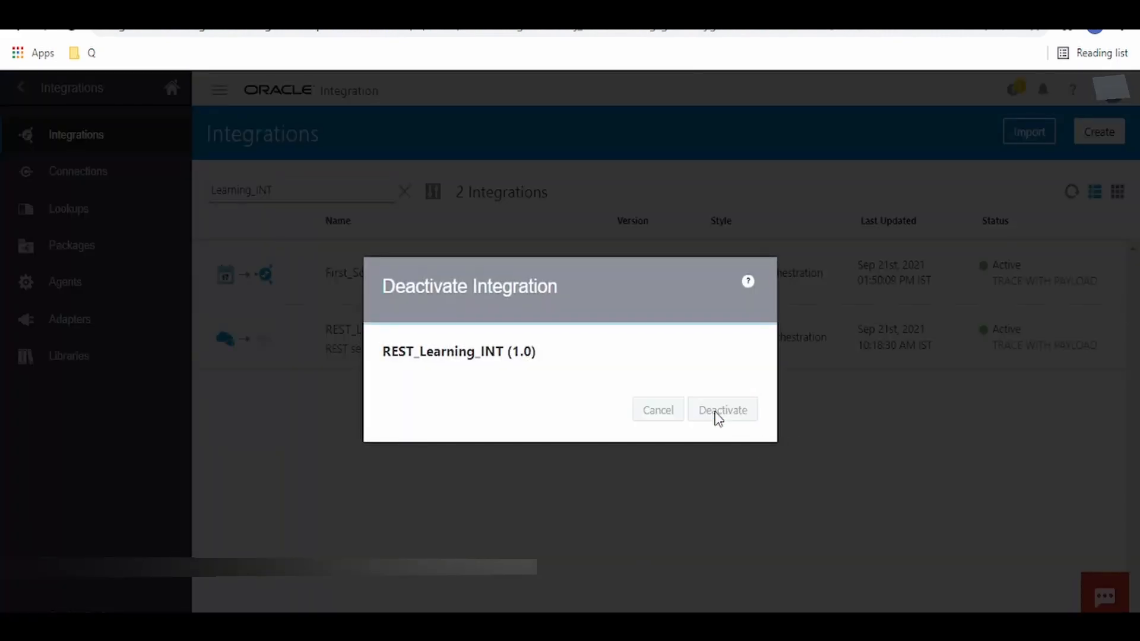
pyautogui.click(722, 409)
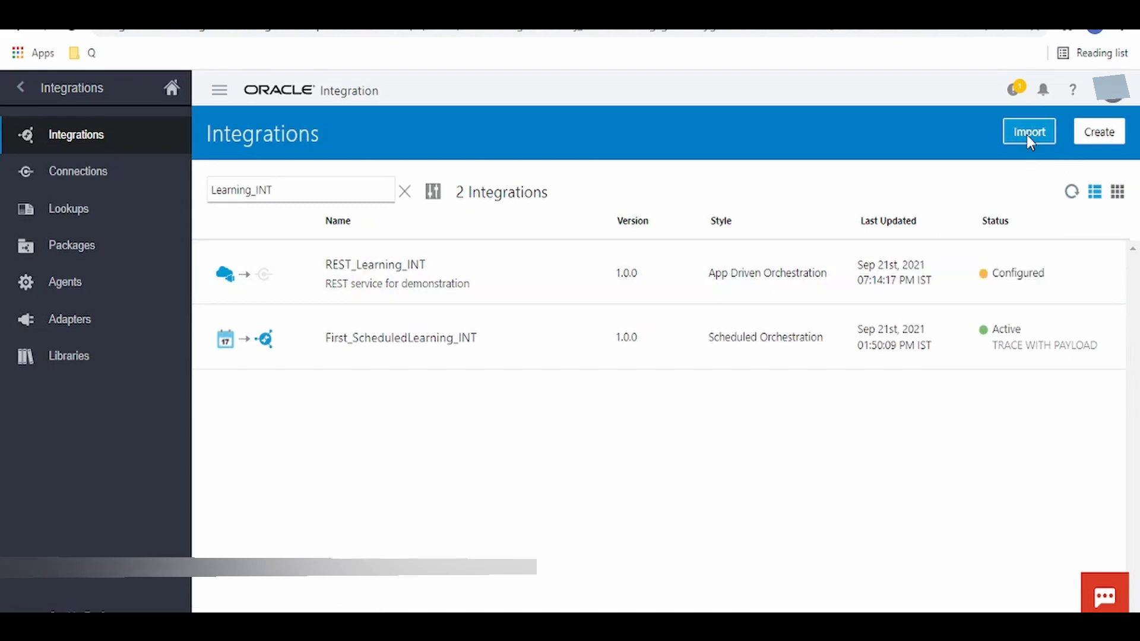
# Import REST_LEARNING_INT_01.00.0000.iar without asserter recordings, replacing the existing REST_Learning_INT
pyautogui.click(1029, 132)
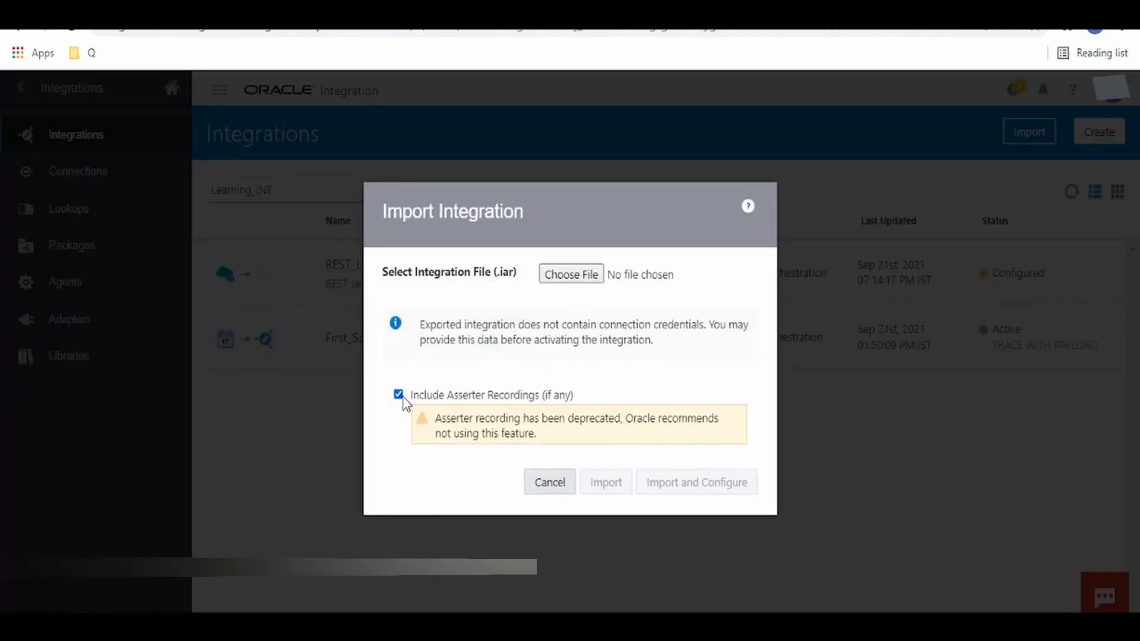
pyautogui.click(399, 394)
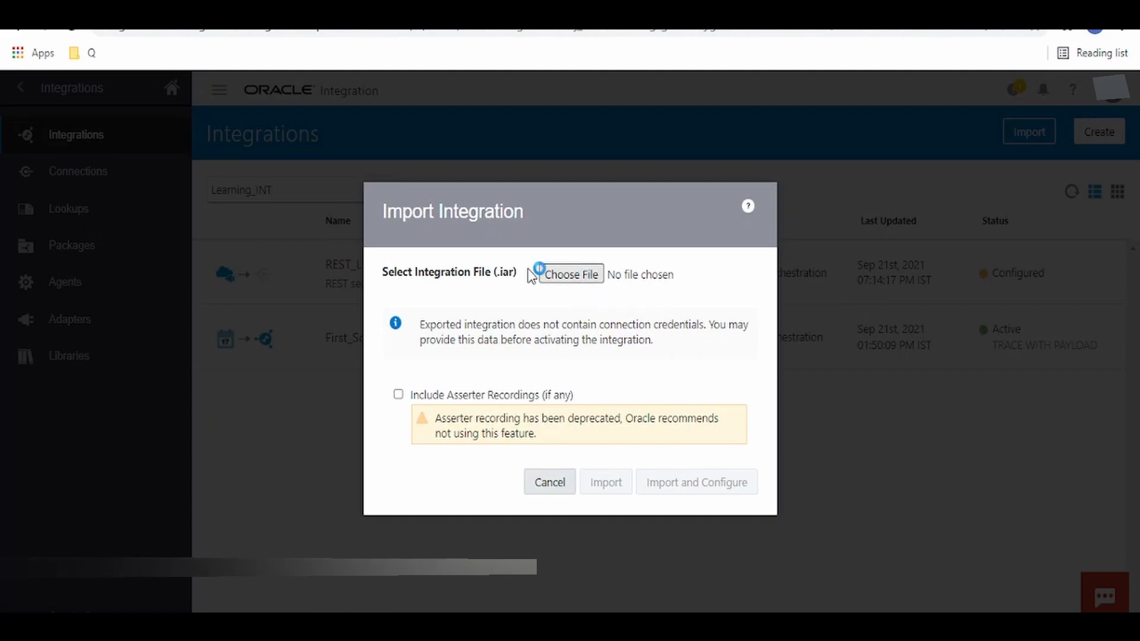
pyautogui.click(570, 274)
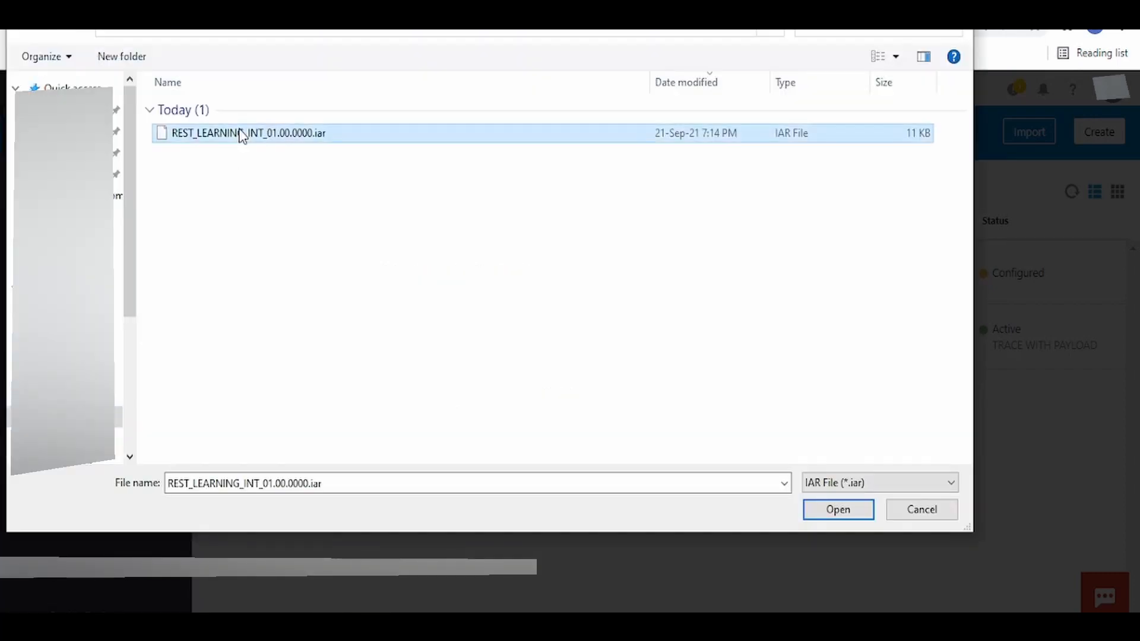
pyautogui.click(838, 509)
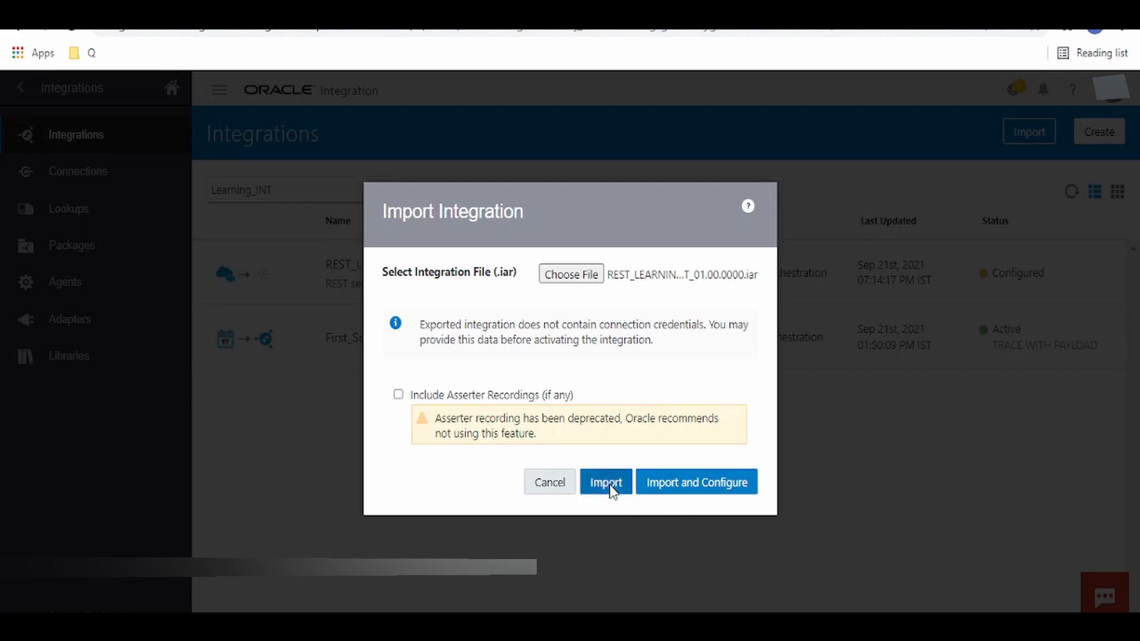
pyautogui.click(605, 482)
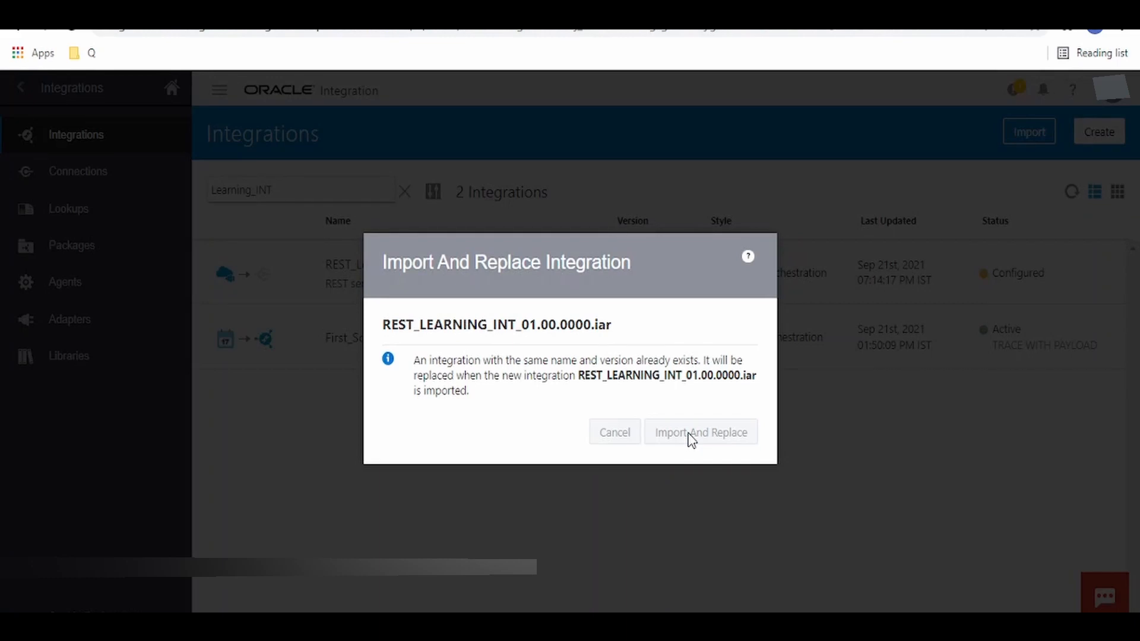
pyautogui.moveTo(690, 432)
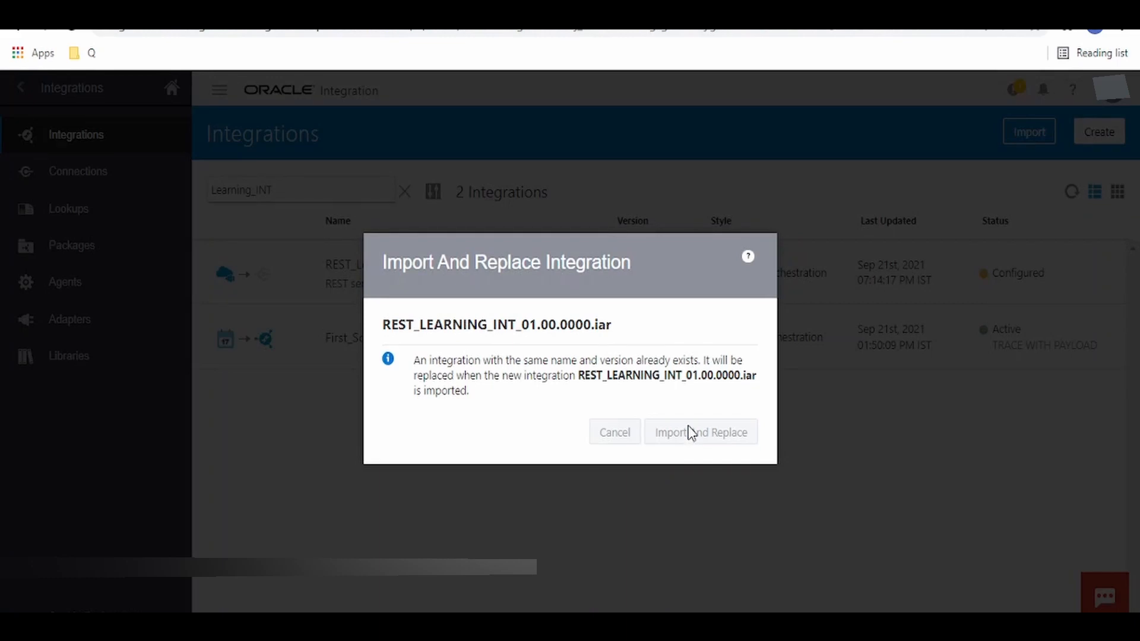
pyautogui.click(700, 431)
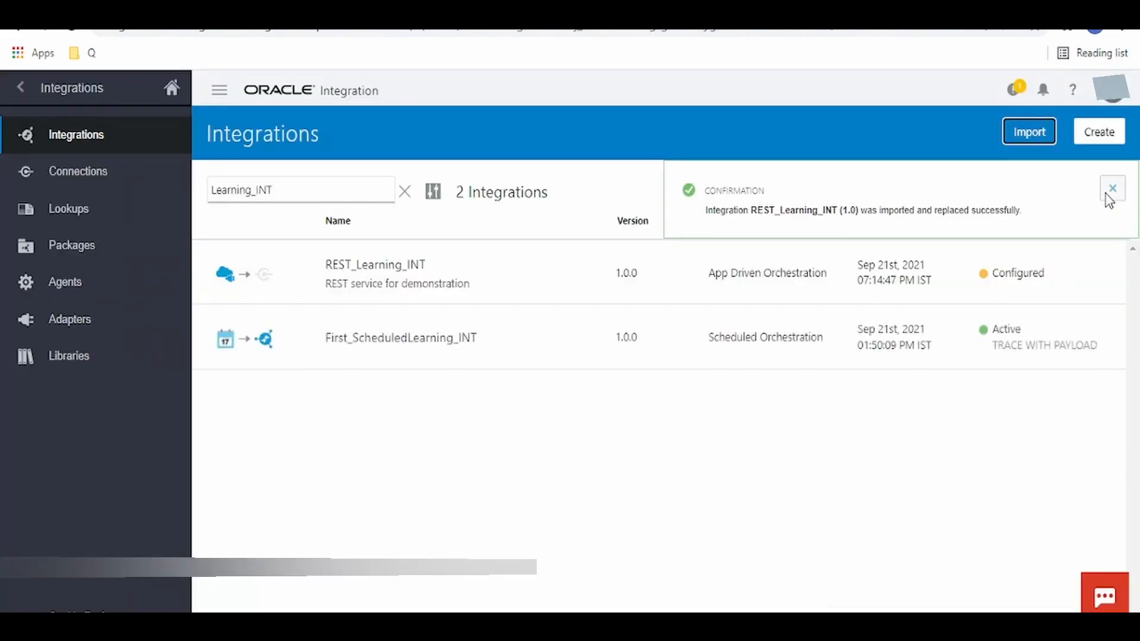
pyautogui.click(1112, 188)
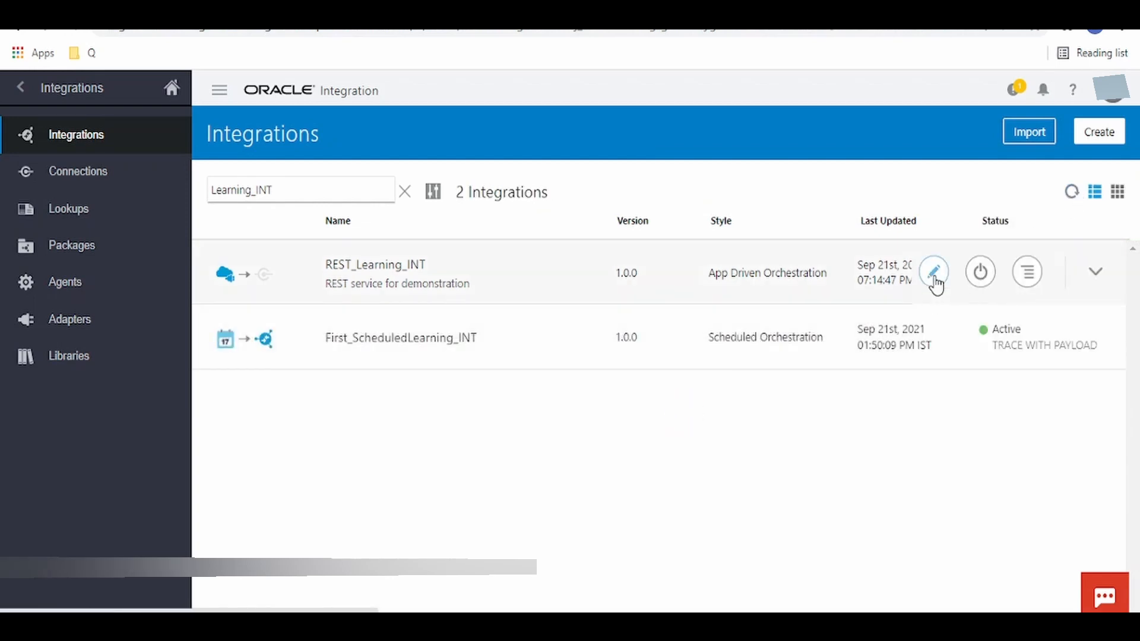
# Edit REST_Learning_INT and expand Request Wrapper > Input in the Trigger_REST mapper sources
pyautogui.click(933, 272)
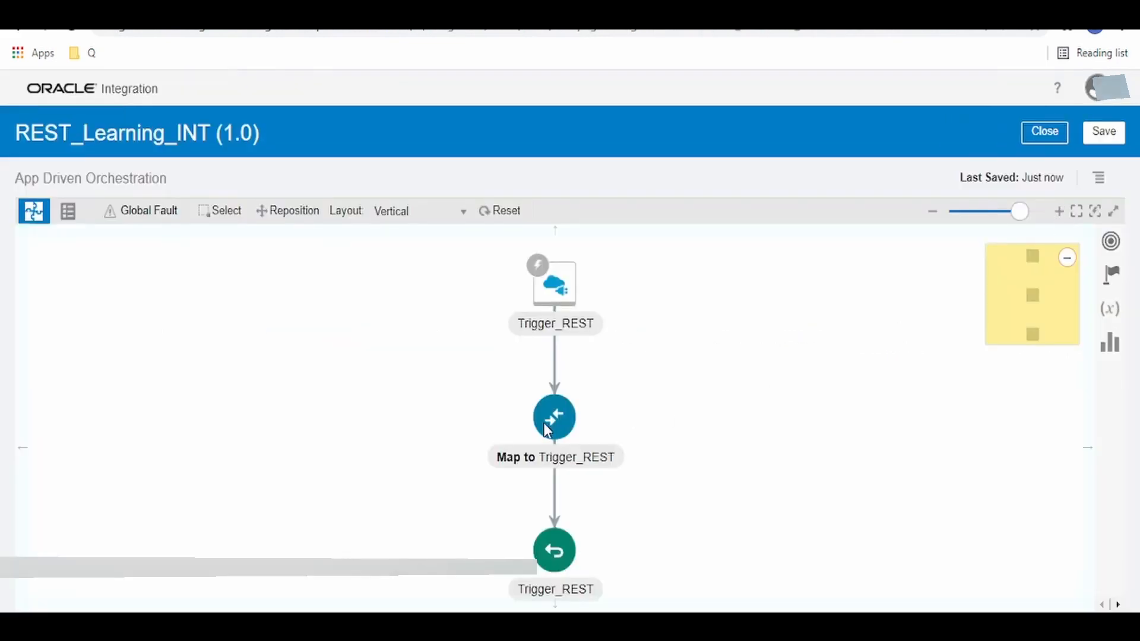
pyautogui.moveTo(590, 406)
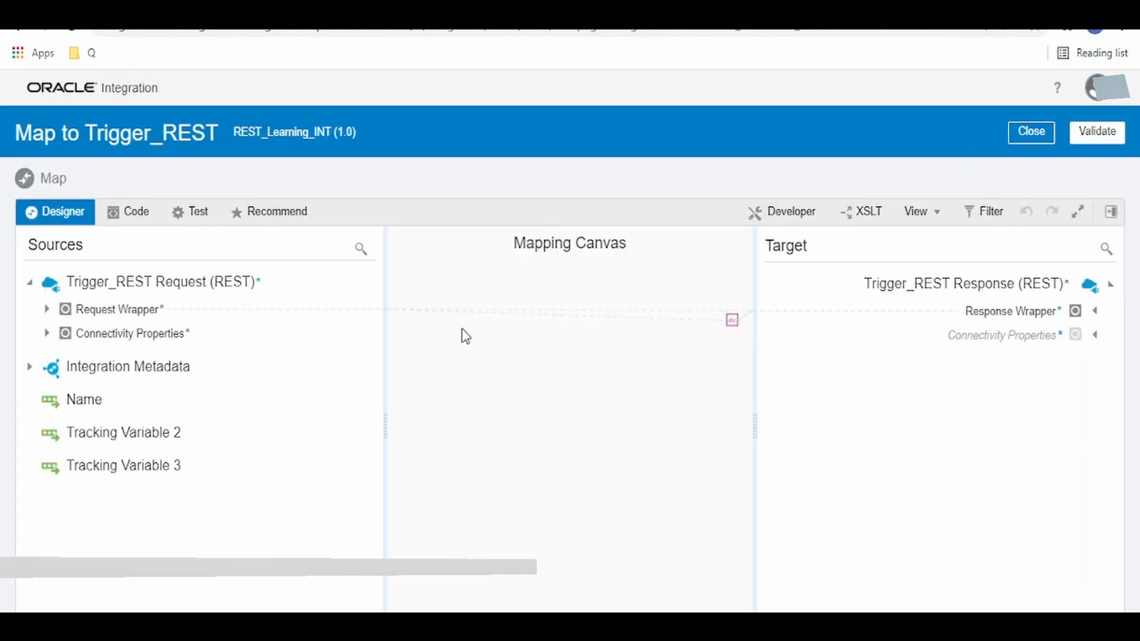
pyautogui.click(47, 309)
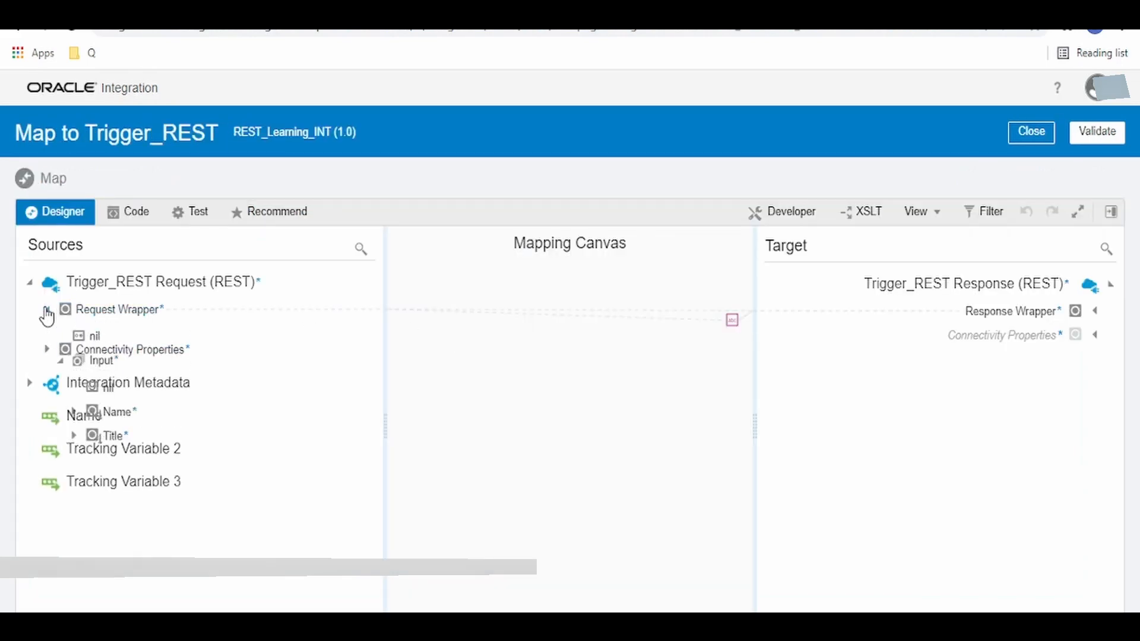
pyautogui.click(45, 309)
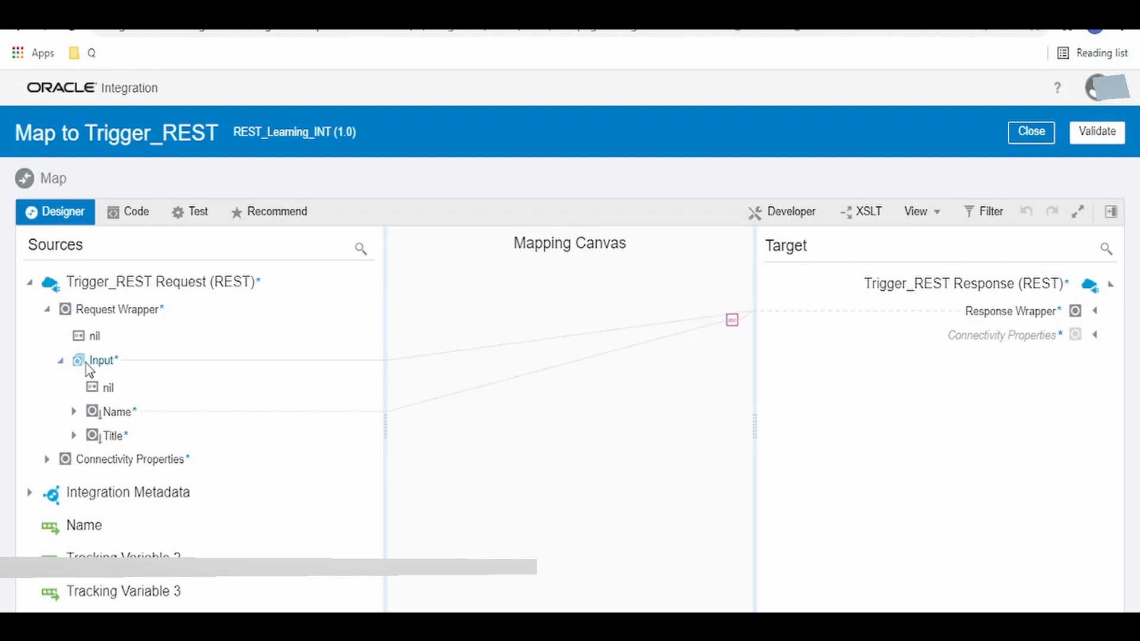
pyautogui.click(112, 436)
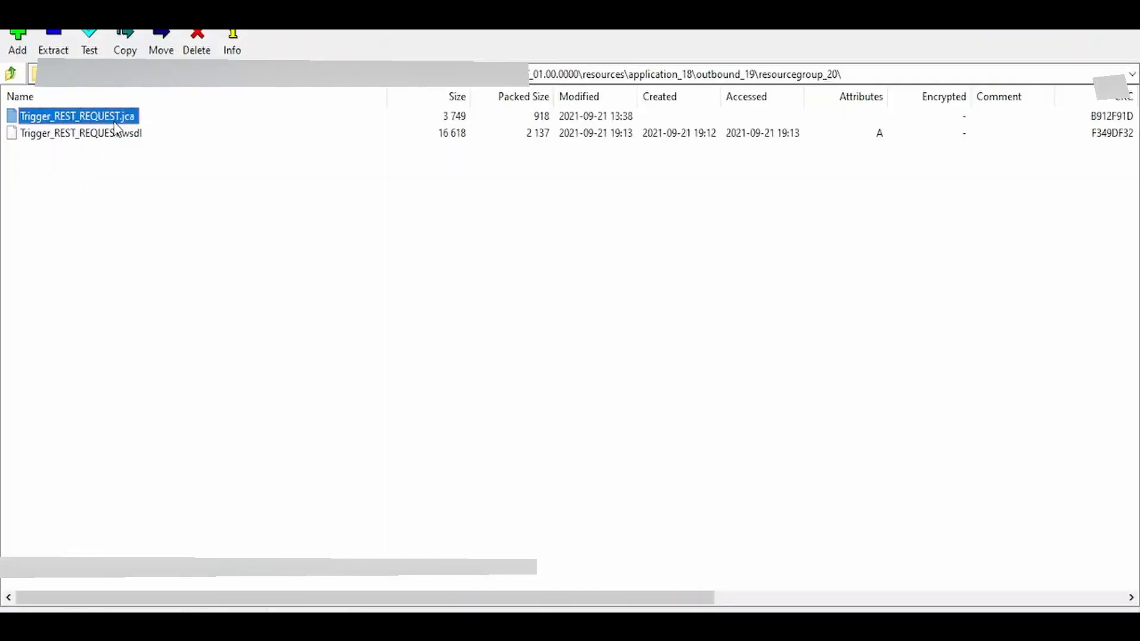
# View Trigger_REST_REQUEST.jca in Notepad, then return to the archive's resources folder
pyautogui.doubleClick(76, 115)
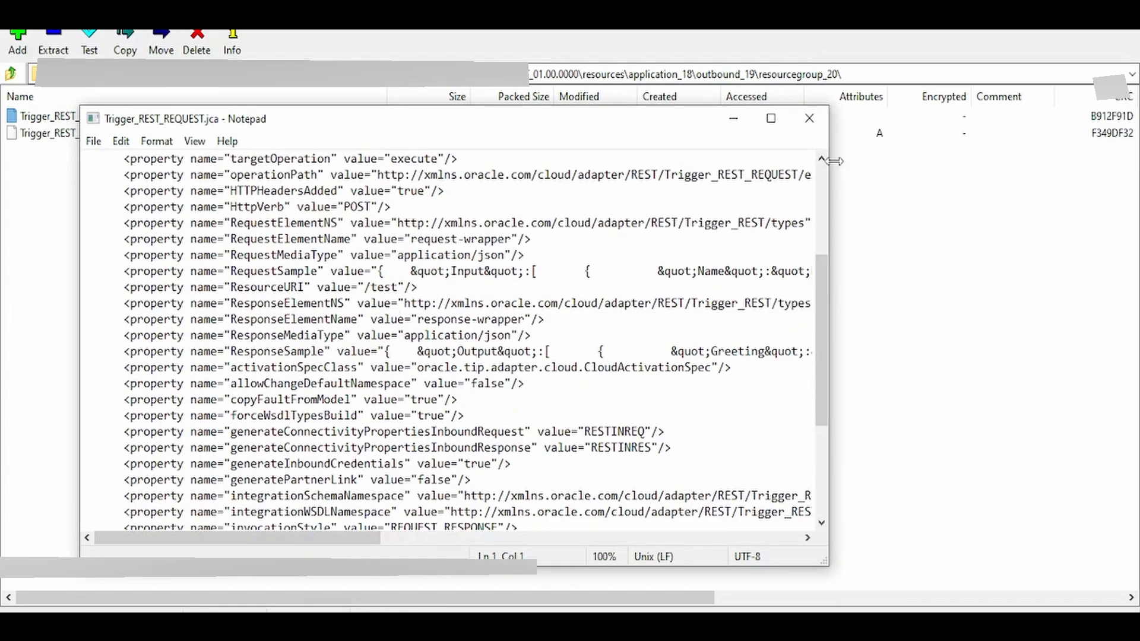
pyautogui.click(809, 118)
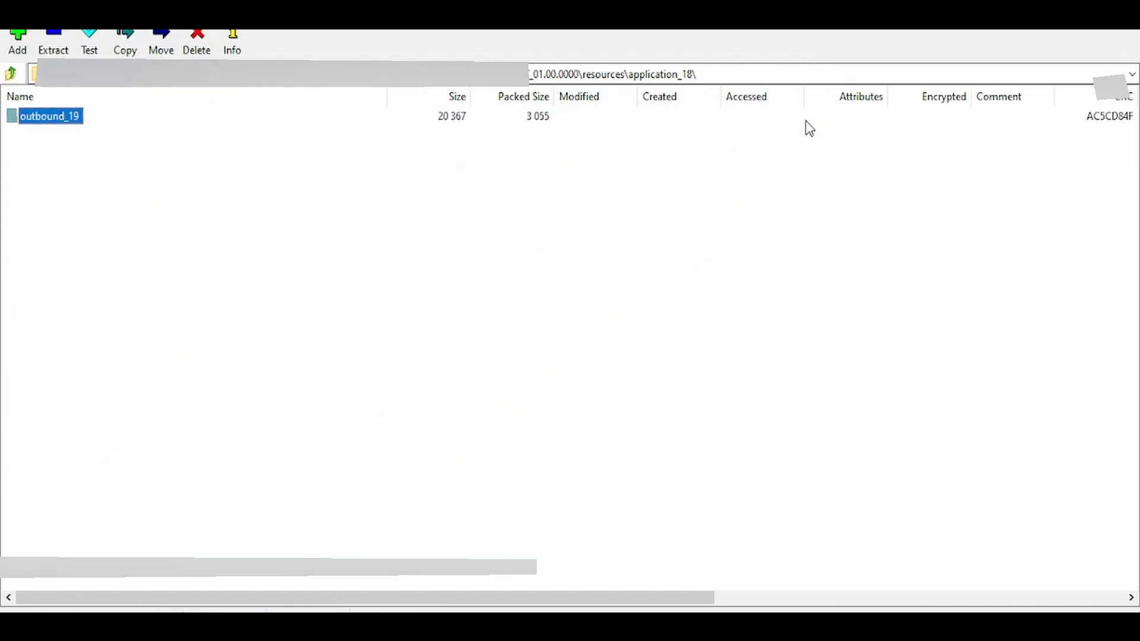
pyautogui.click(9, 73)
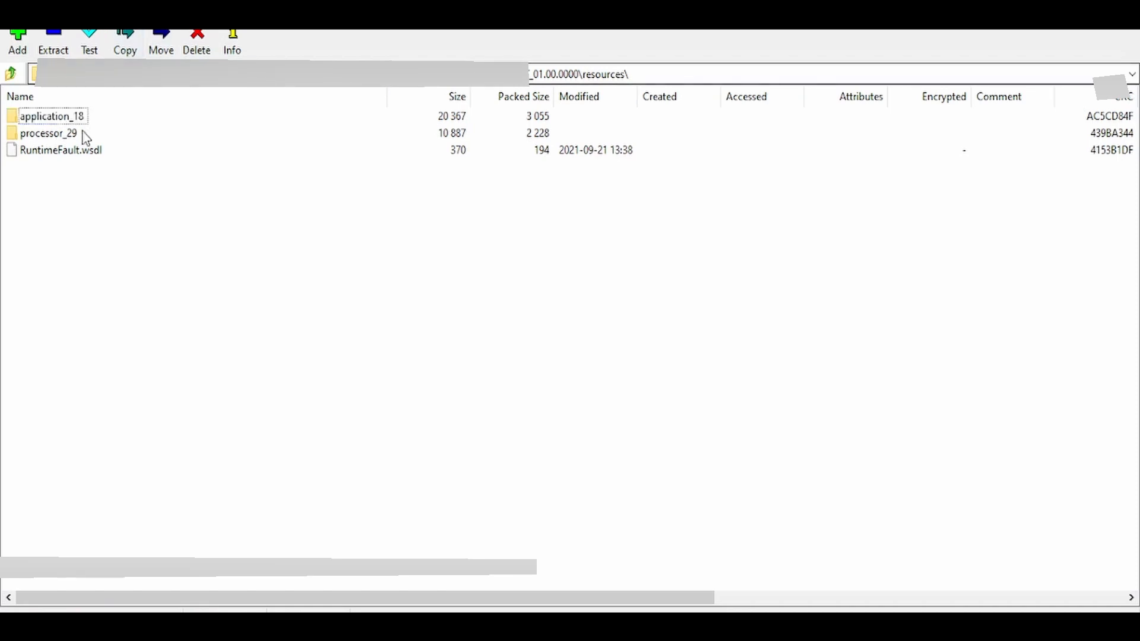